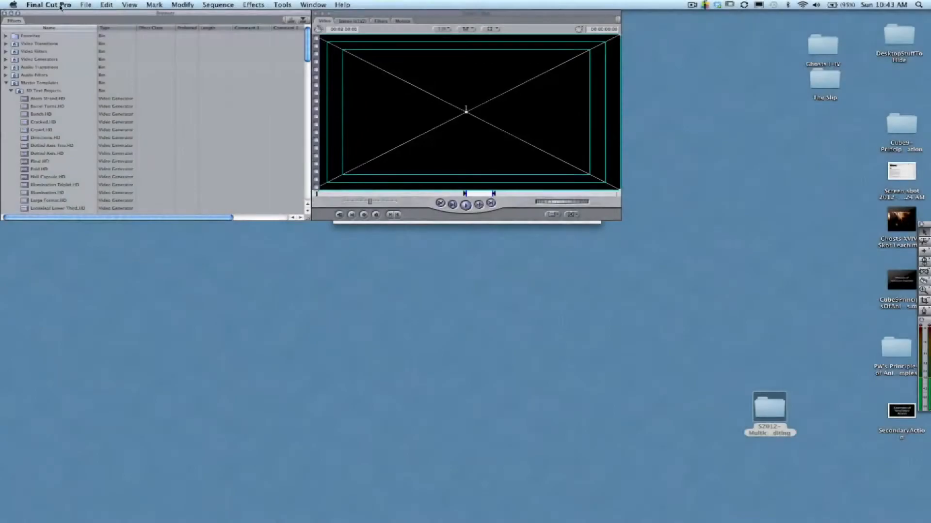
- Set the Easy Setup working format to HDV 1080i60 and apply it
click(48, 3)
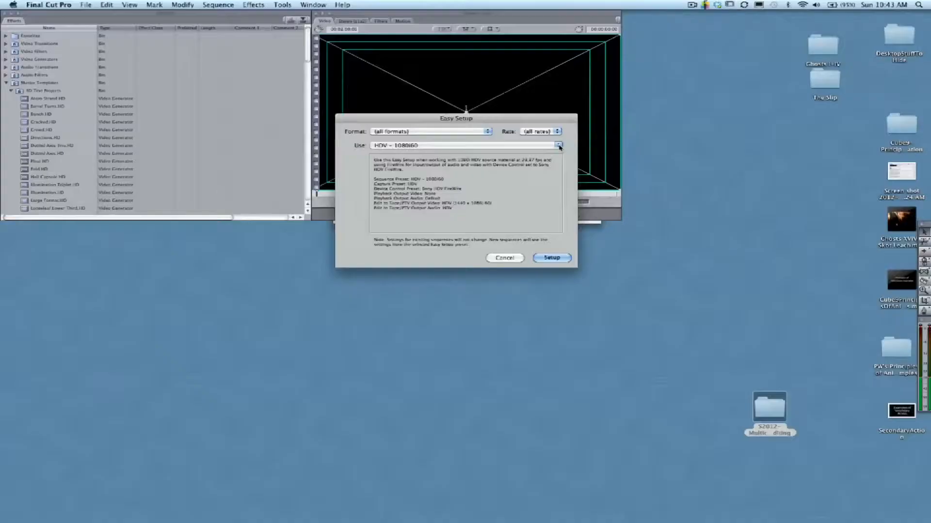
click(558, 145)
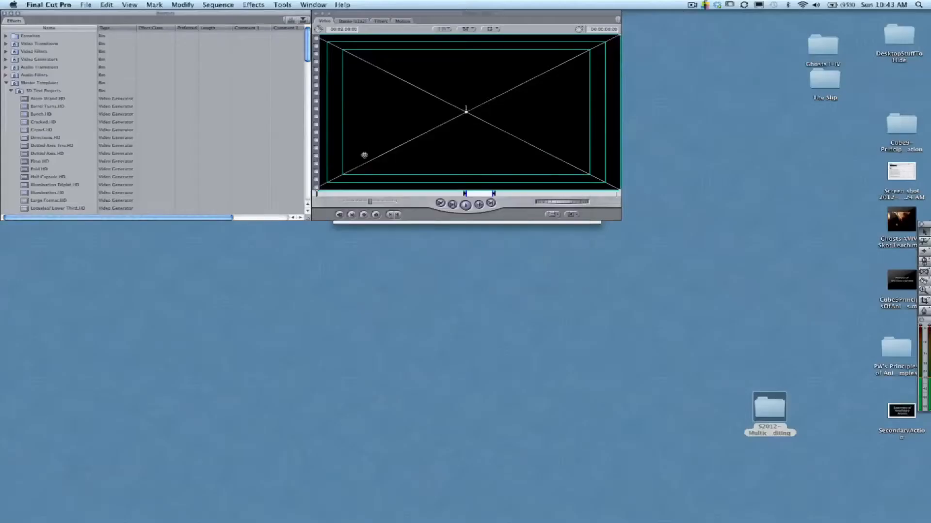
- Create a new project and save it into the S2012-MulticamEditing folder
click(86, 5)
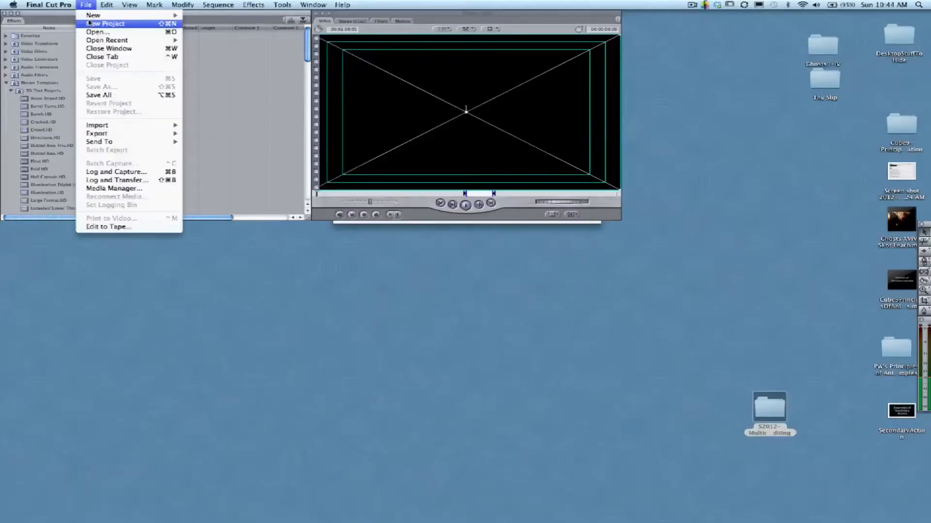
click(106, 23)
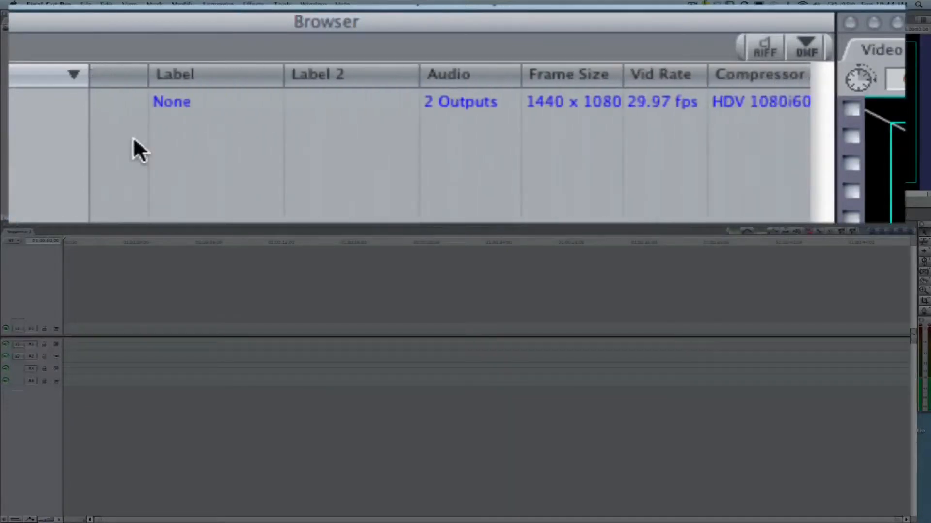
scroll(right, 3)
text(PW'sMulticamEditingSample.fcp)
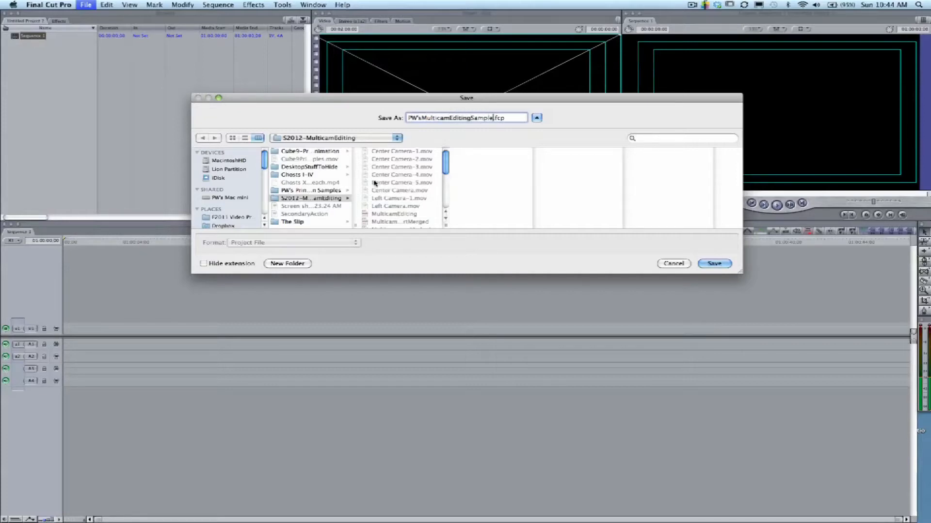
click(714, 264)
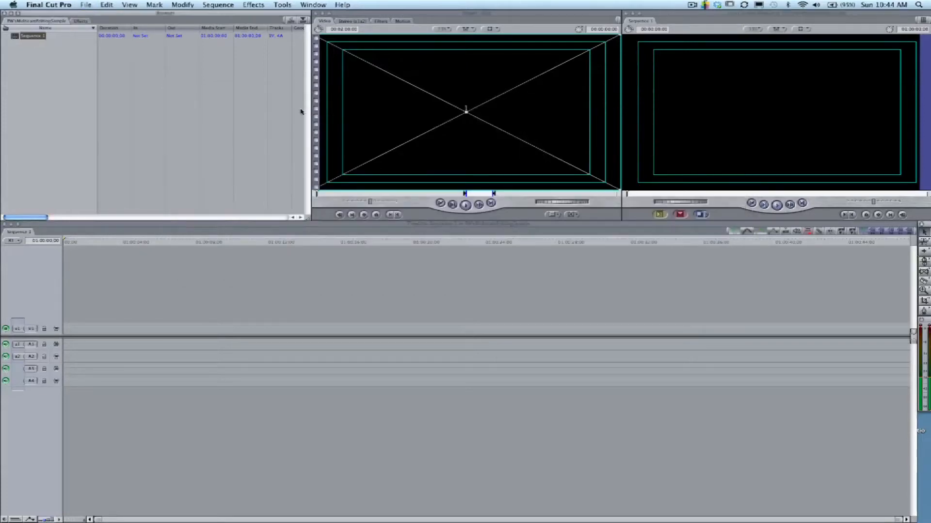
- Import all the Center, Left and Right Camera .mov files into the browser
click(86, 4)
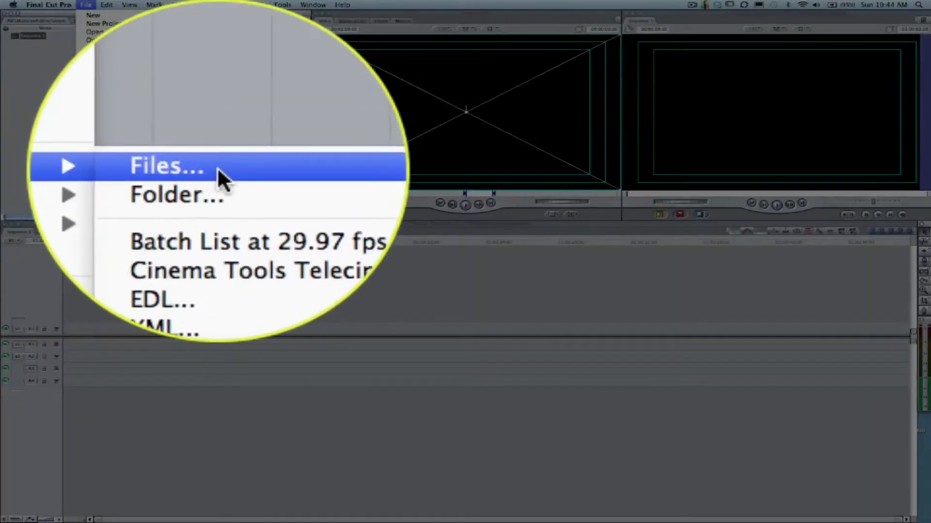
click(166, 166)
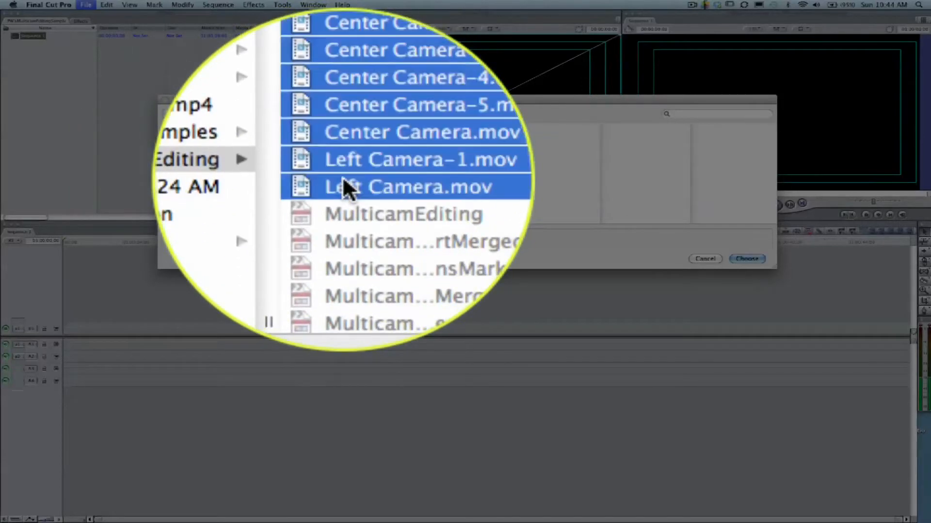
scroll(down, 3)
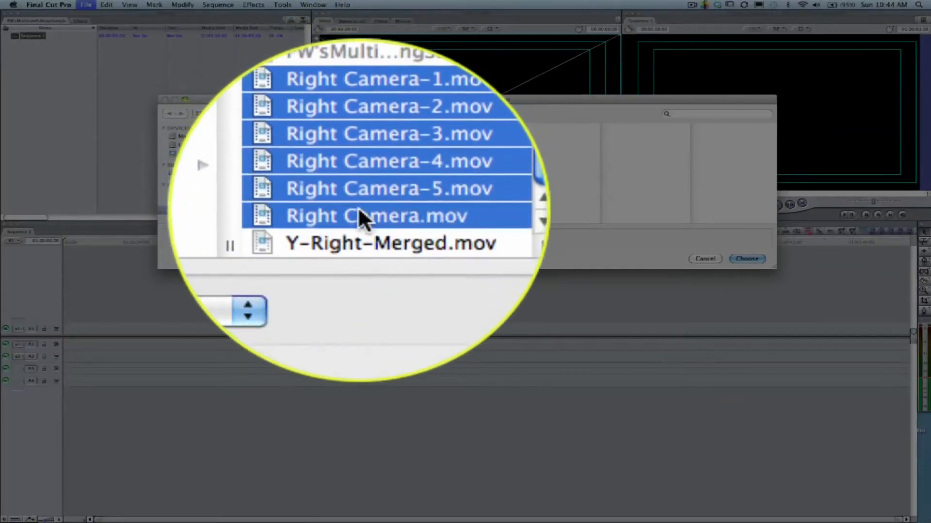
click(746, 259)
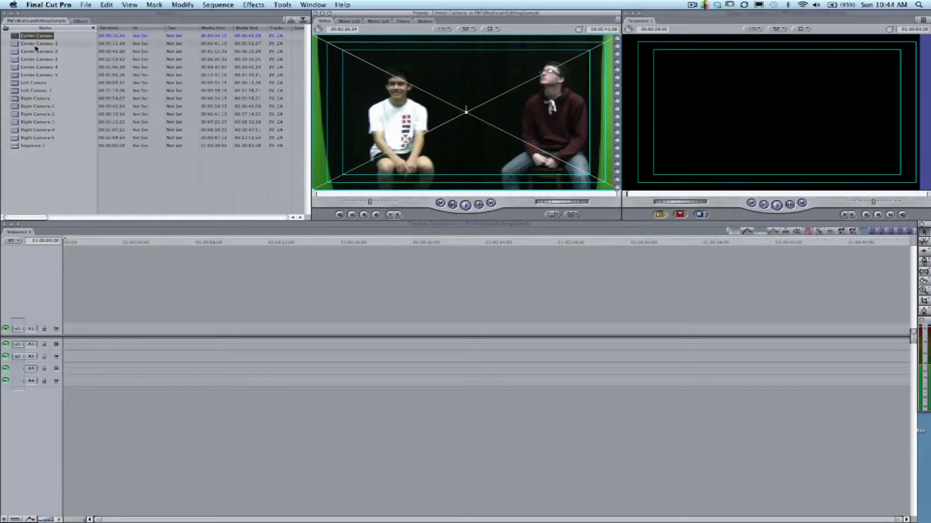
- Preview a center camera take and switch the viewer to plain Image display
click(38, 43)
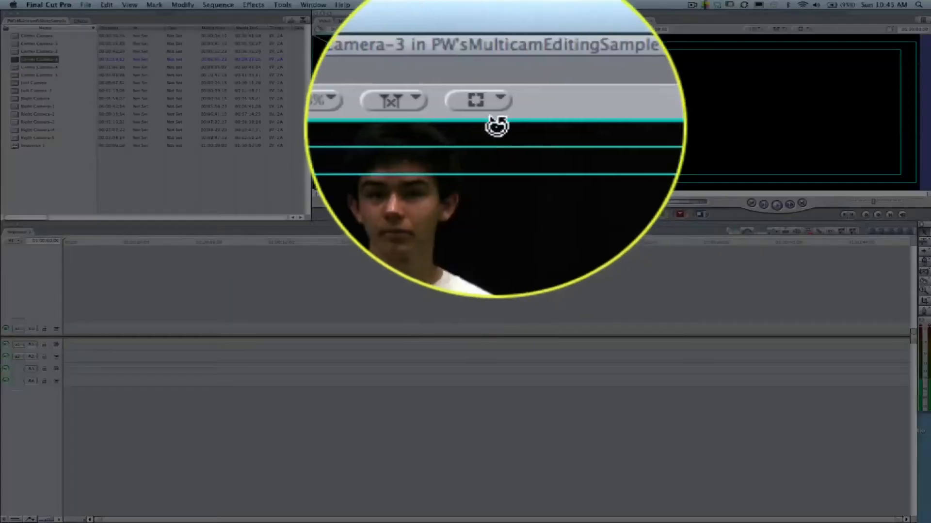
click(478, 99)
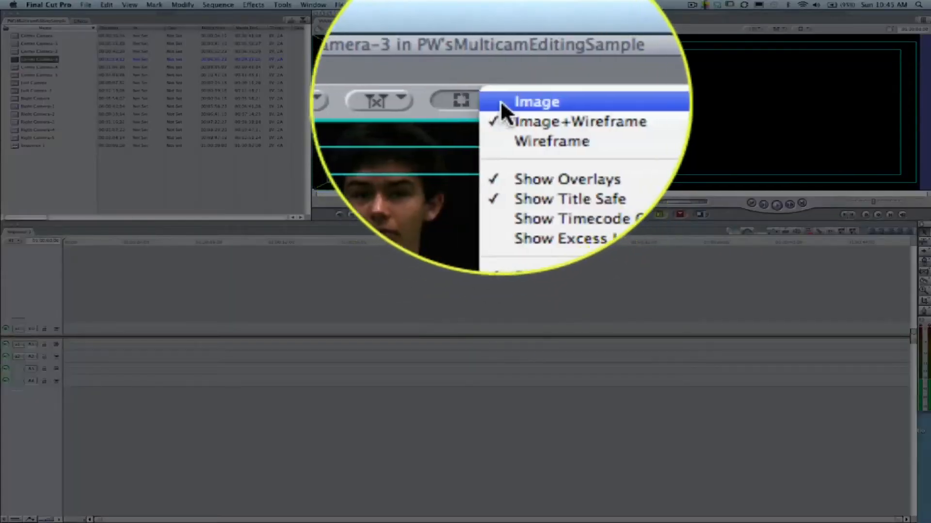
click(536, 102)
text(Y)
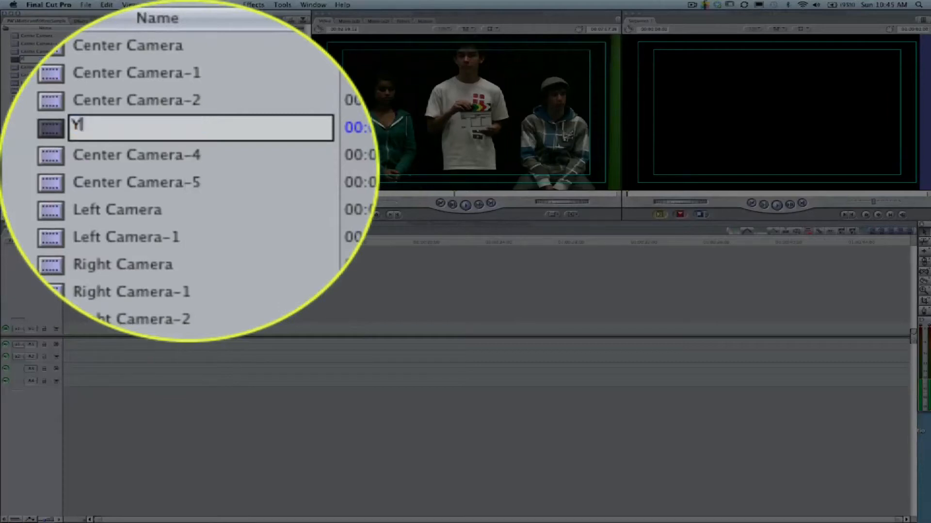
- Name the center take Y&T-Center and the Left Camera-1 take Y&T-Left
text(&T-)
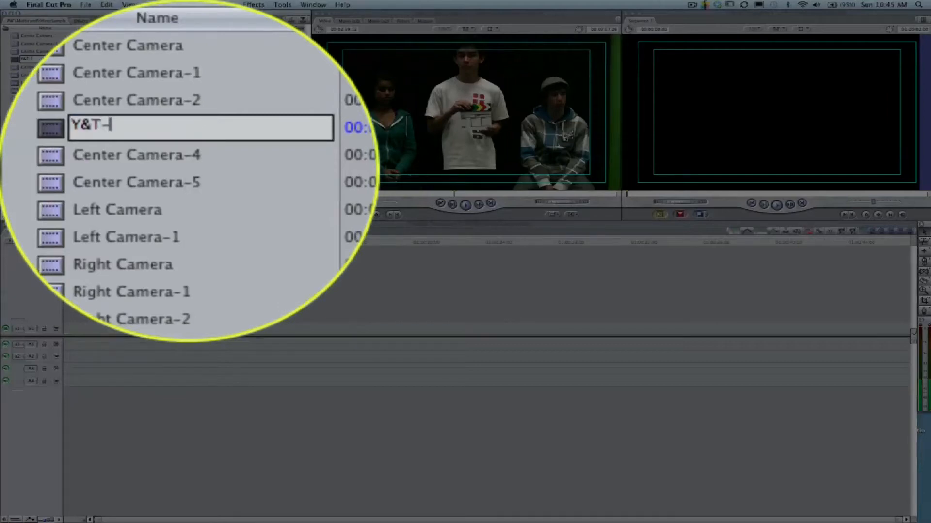
key(return)
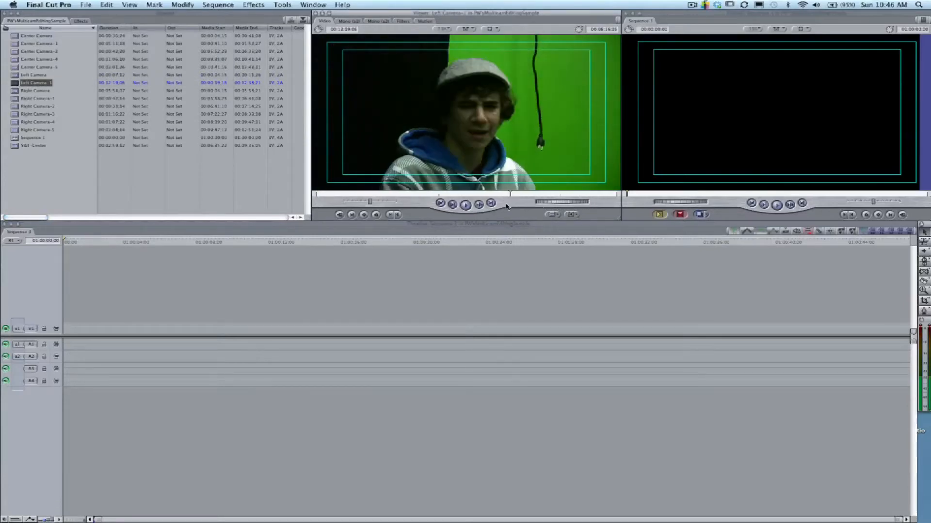
click(464, 205)
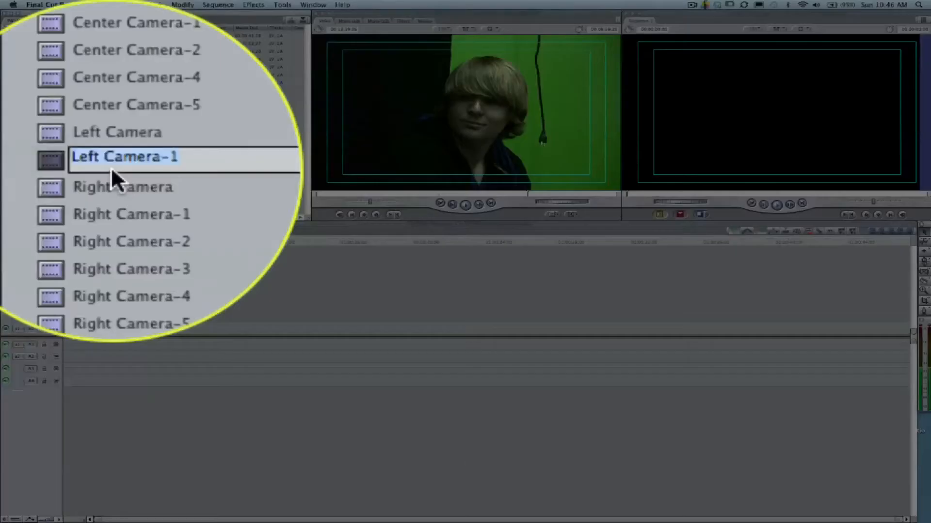
text(Y&T)
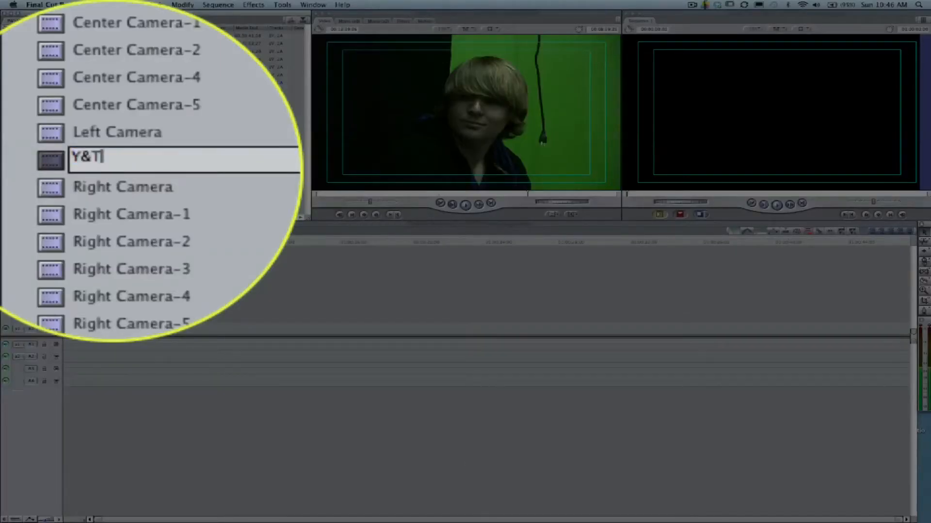
text(-Left)
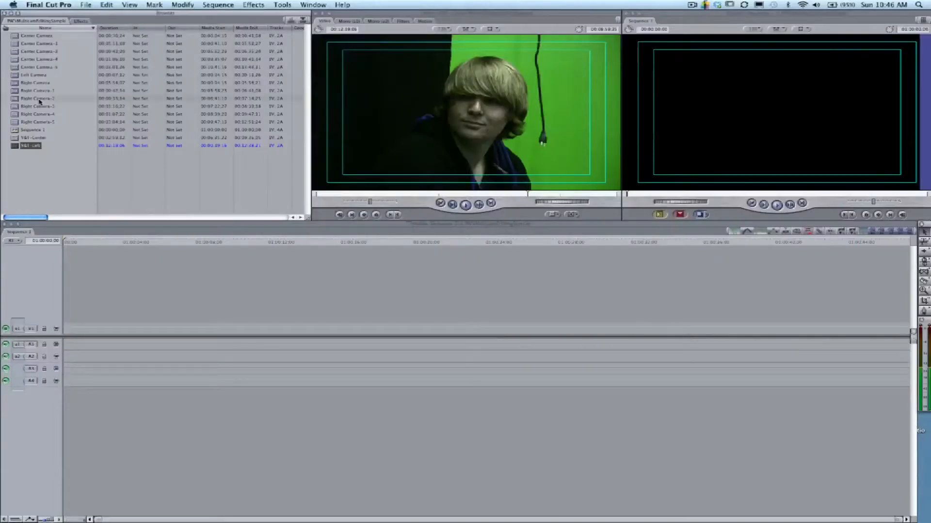
- Preview the Right Camera takes one after another to find the matching scene
click(38, 90)
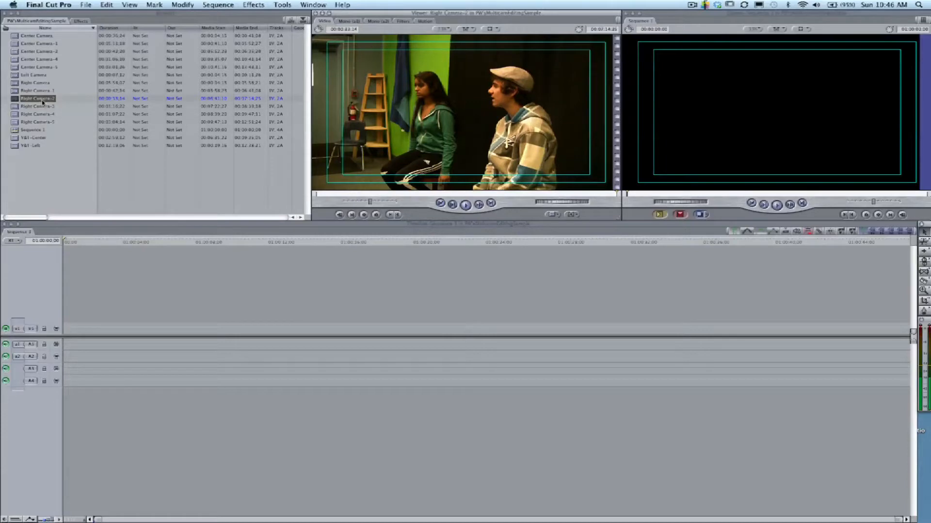
click(38, 106)
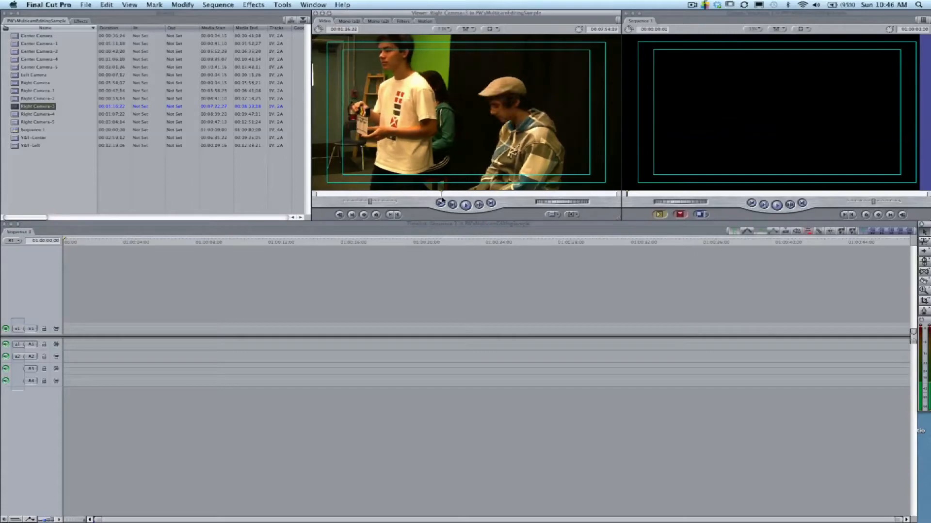
click(466, 205)
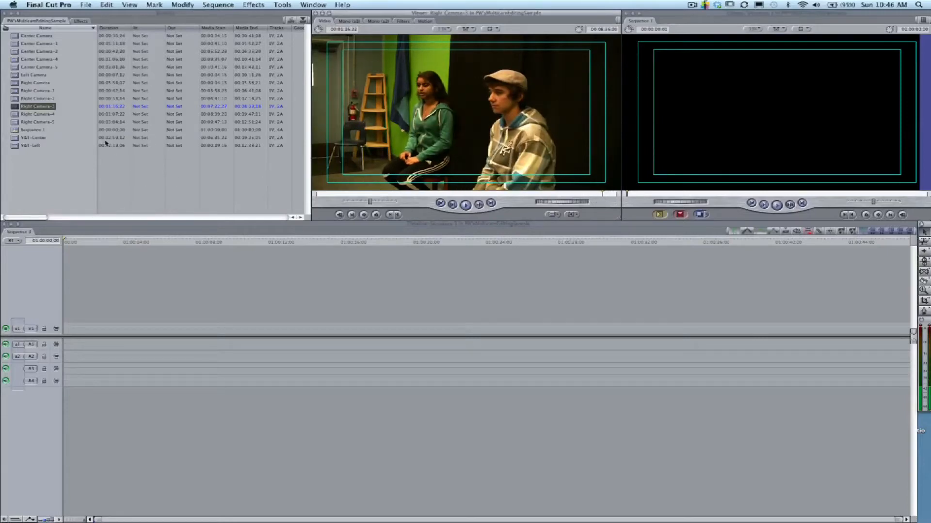
- Name the matching right takes Y&T-Right-1 and Y&T-Right-2
click(38, 98)
text(Y)
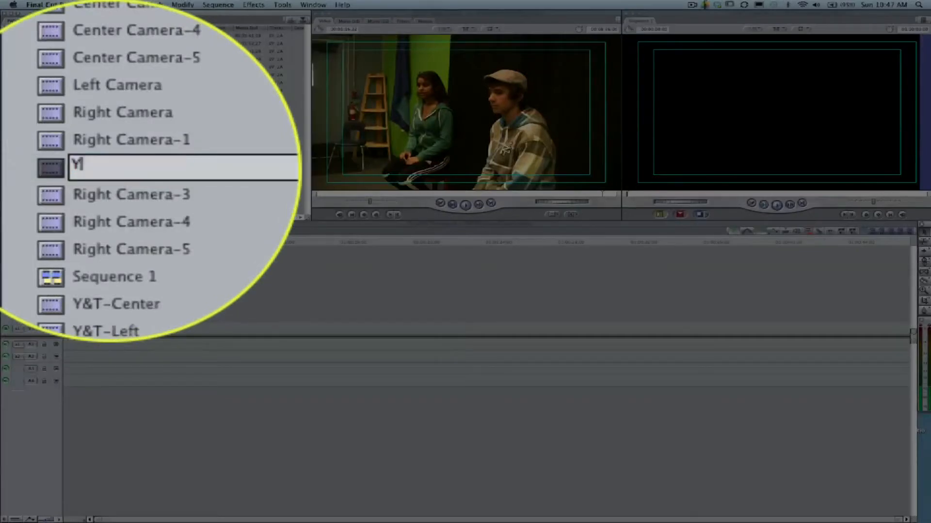
text(&TRight-1)
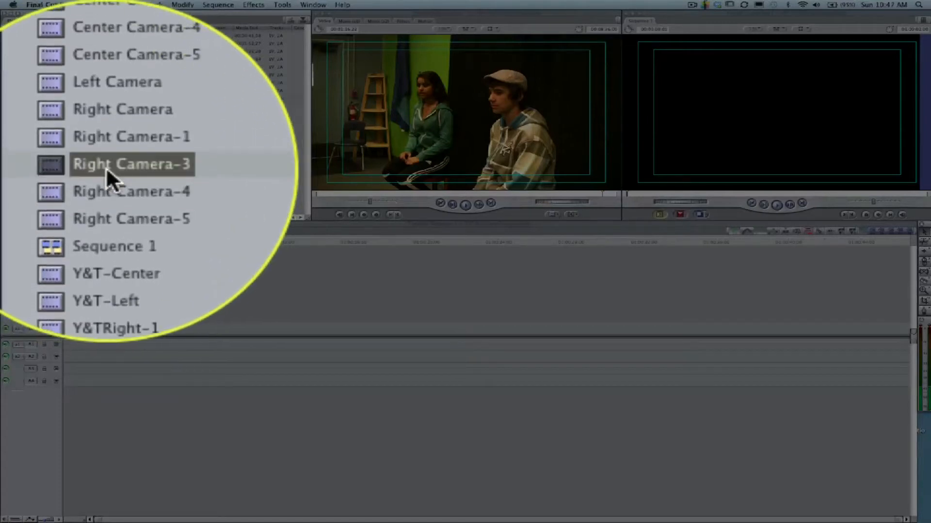
text(Y)
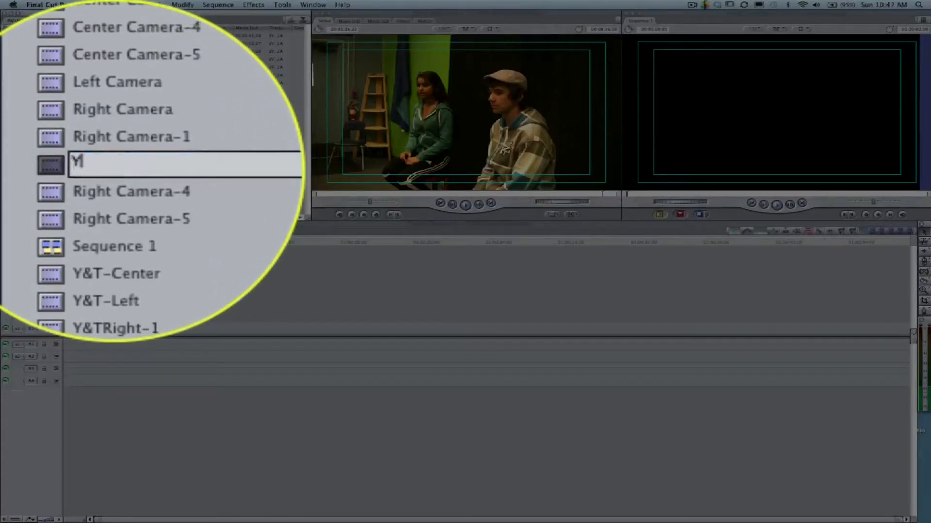
text(&T)
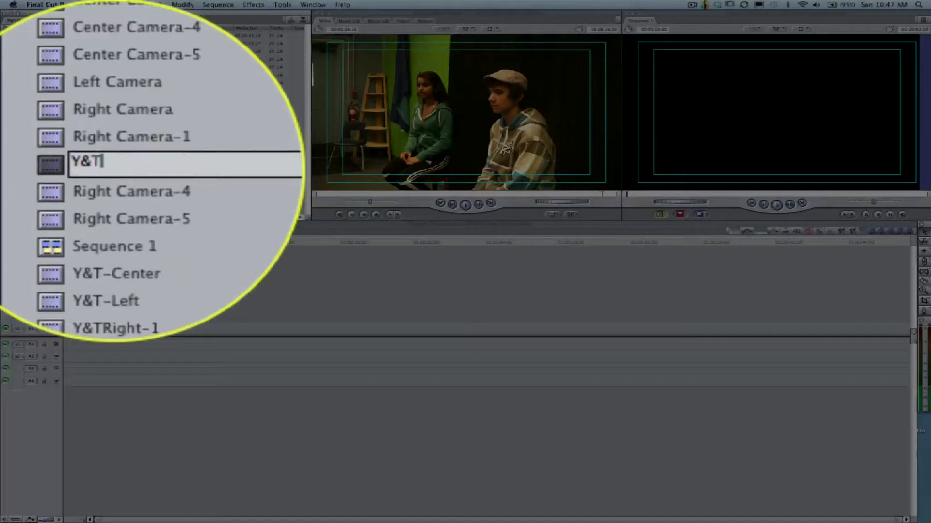
key(Return)
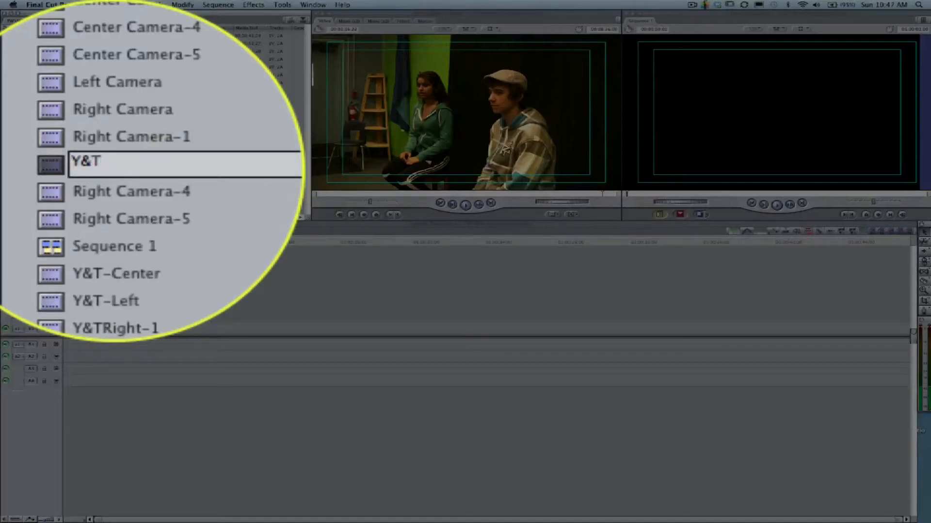
text(-Right-2)
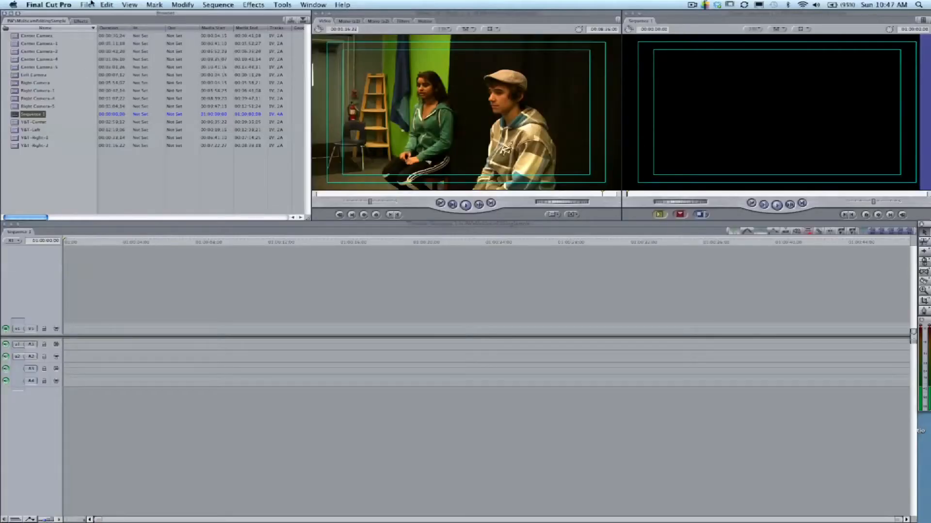
- Check the media folder in the Finder, then rename source files to match the Y&T clip names
click(48, 5)
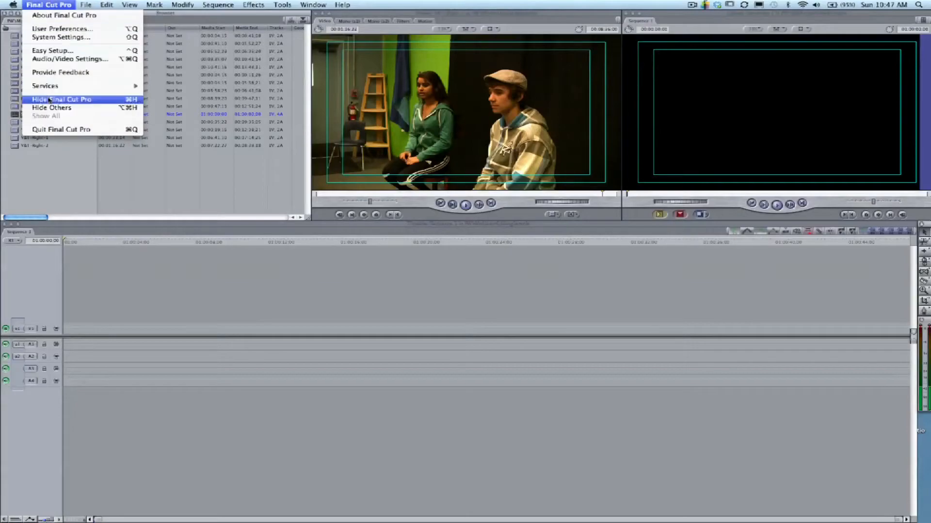
click(62, 99)
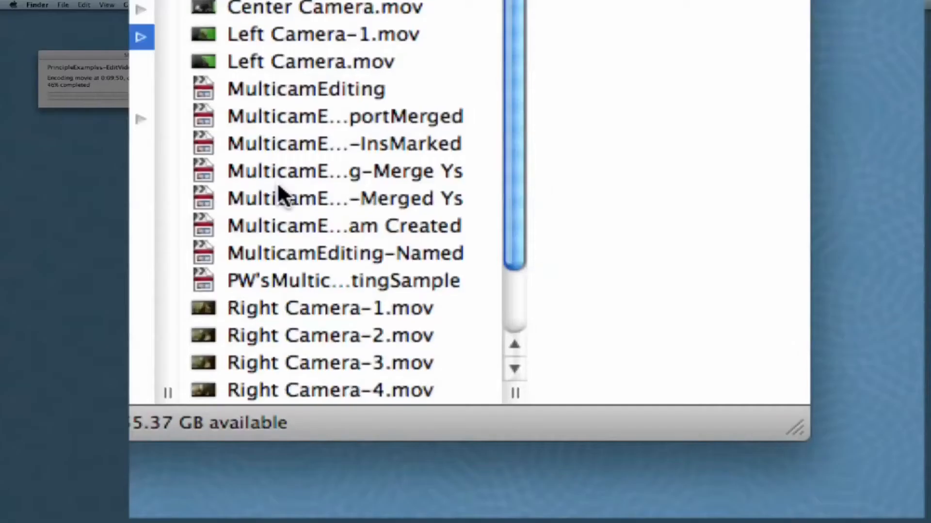
scroll(down, 3)
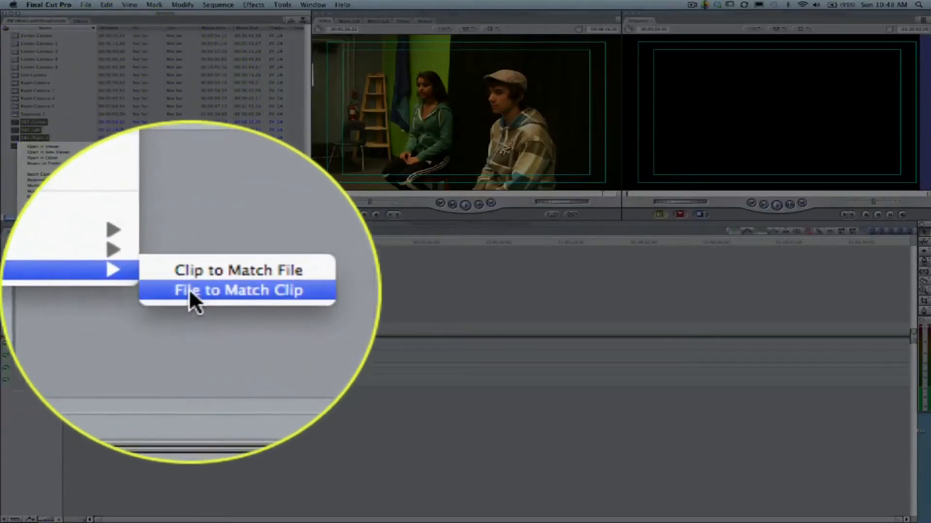
click(238, 290)
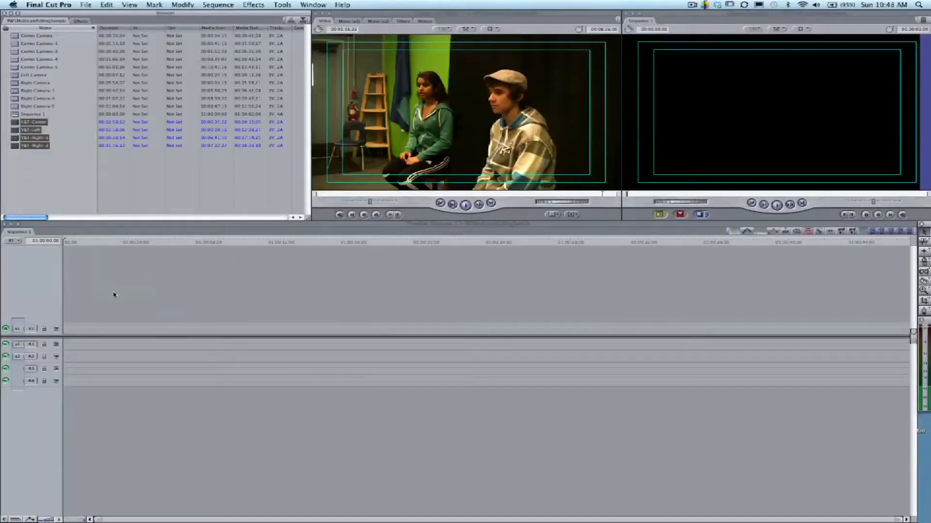
- Rename Sequence 1 to Merge Right Camera and open its timeline
click(48, 5)
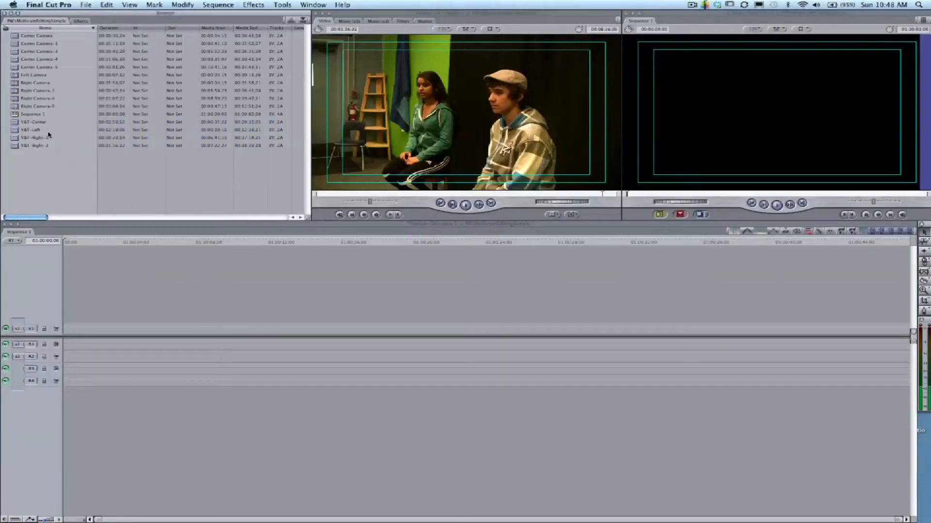
click(36, 136)
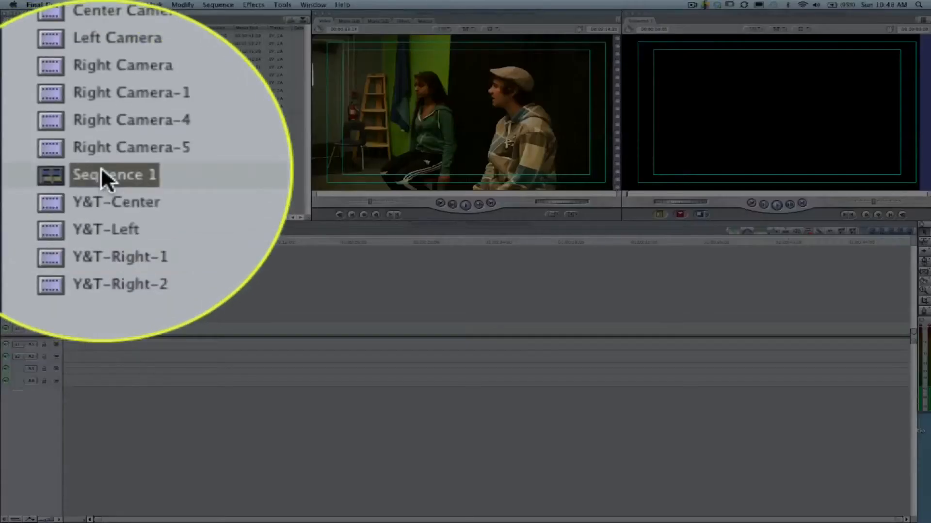
double_click(112, 174)
text(Merge Right Camera)
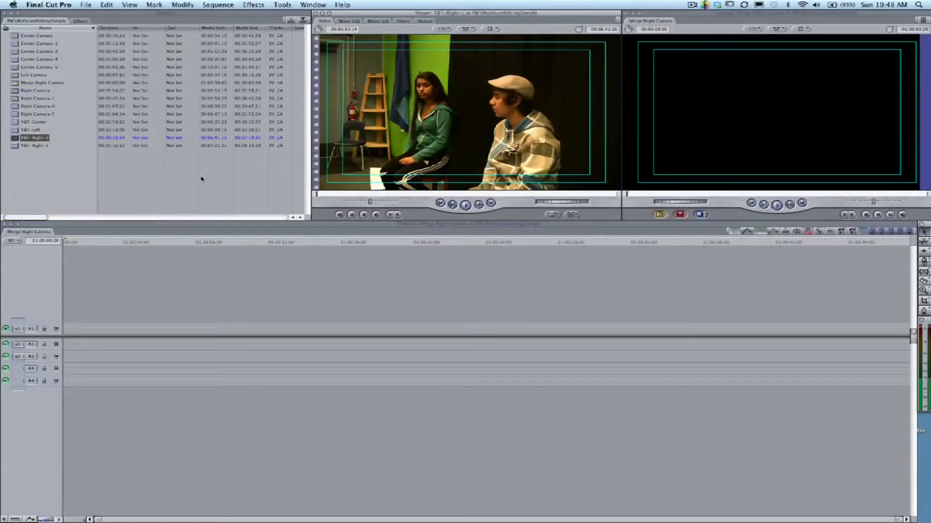
mouse_move(120, 143)
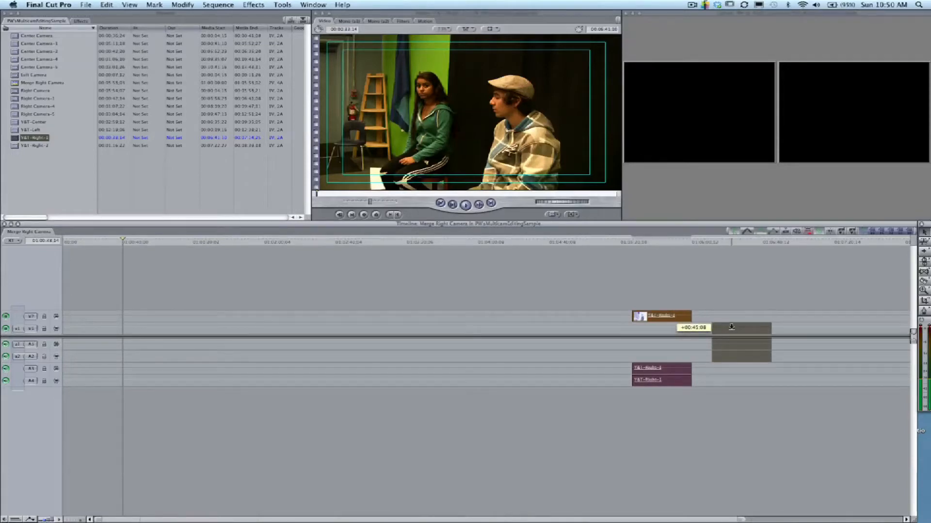
- Drop the Y&T-Right clips end to end in the timeline and jump to the join to check it
drag(754, 333, 742, 327)
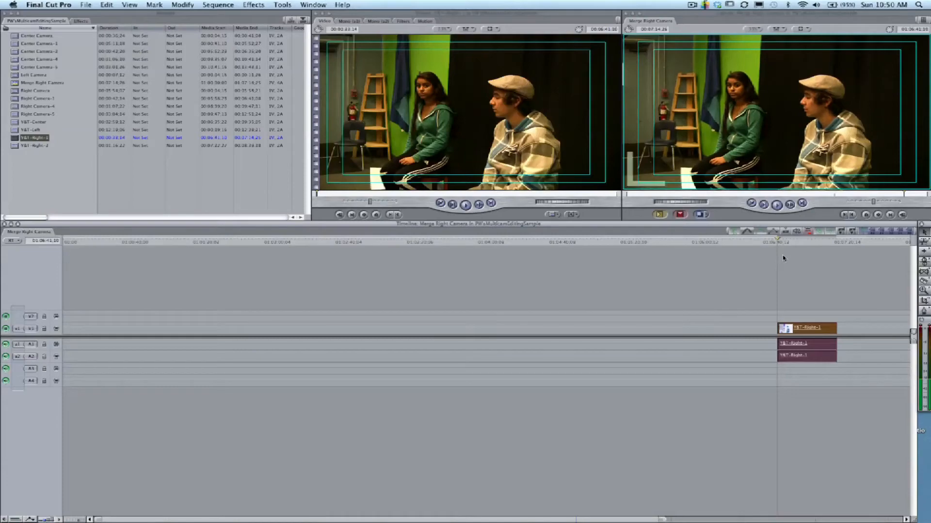
mouse_move(629, 165)
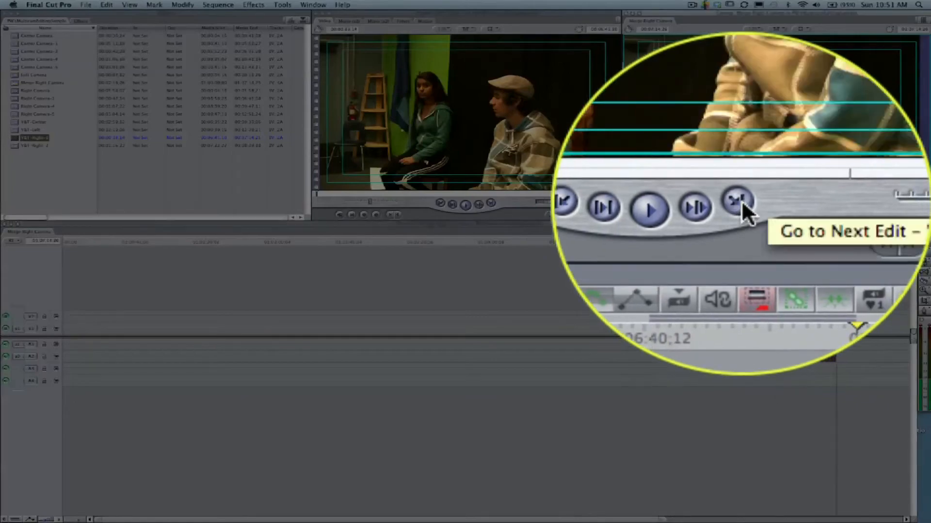
click(737, 201)
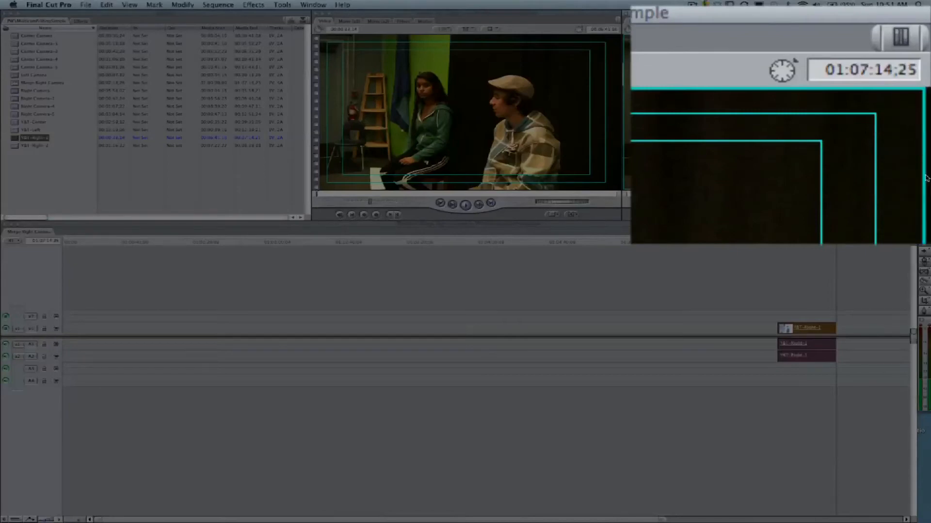
mouse_move(896, 115)
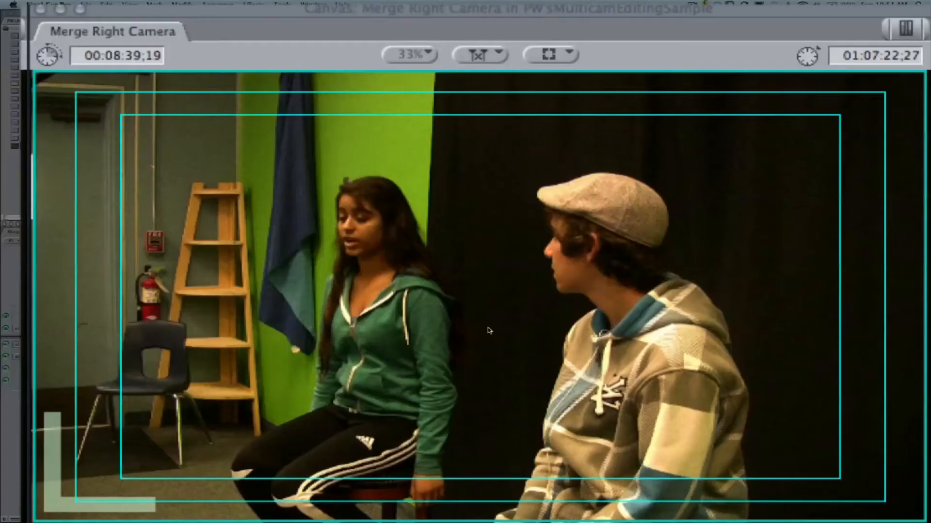
mouse_move(665, 264)
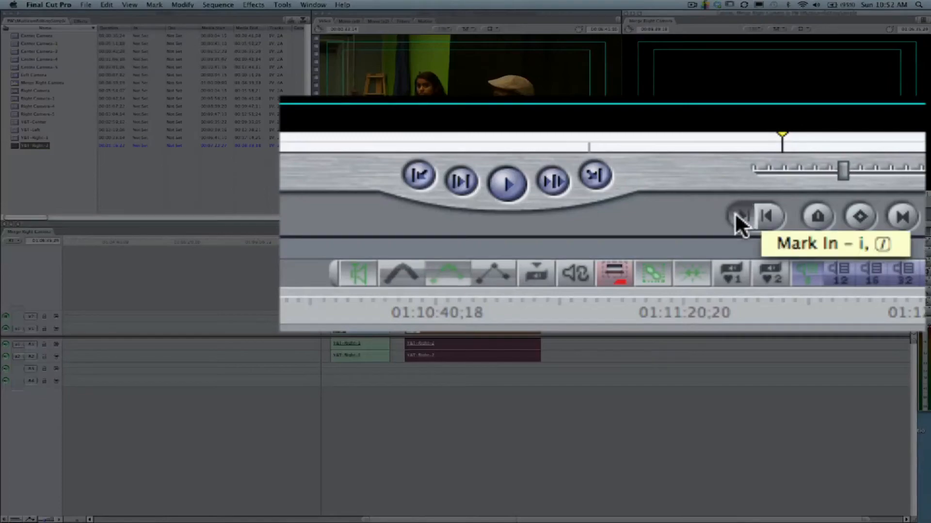
- Mark the export range and save it as the self-contained QuickTime movie Merged Right Camera.mov
click(740, 215)
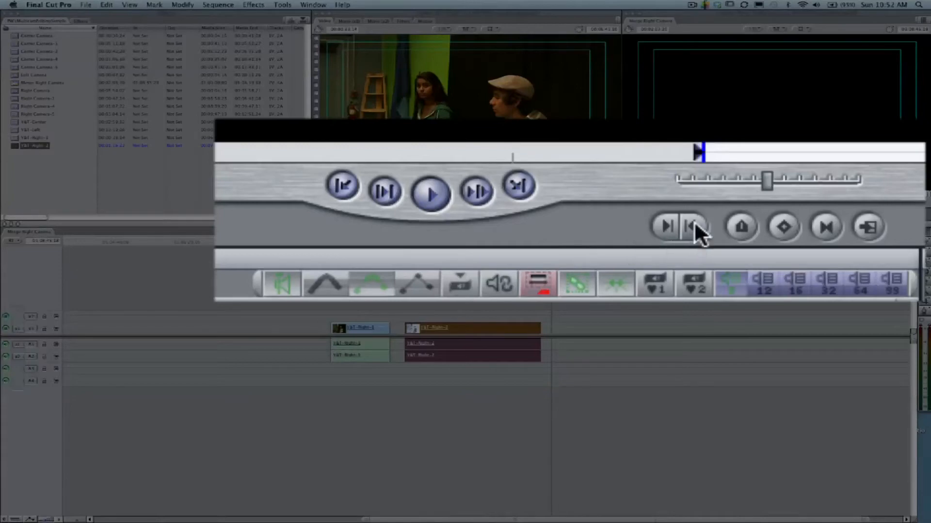
mouse_move(692, 227)
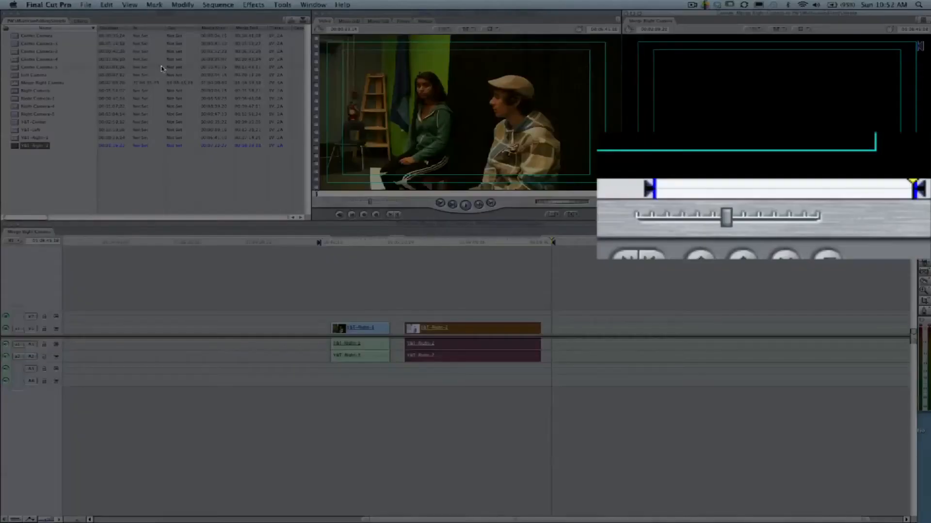
click(85, 5)
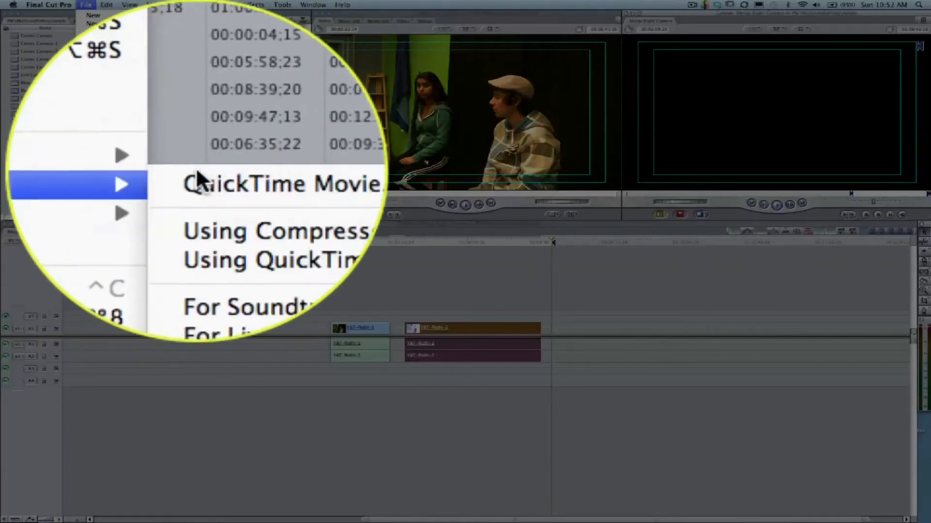
click(279, 183)
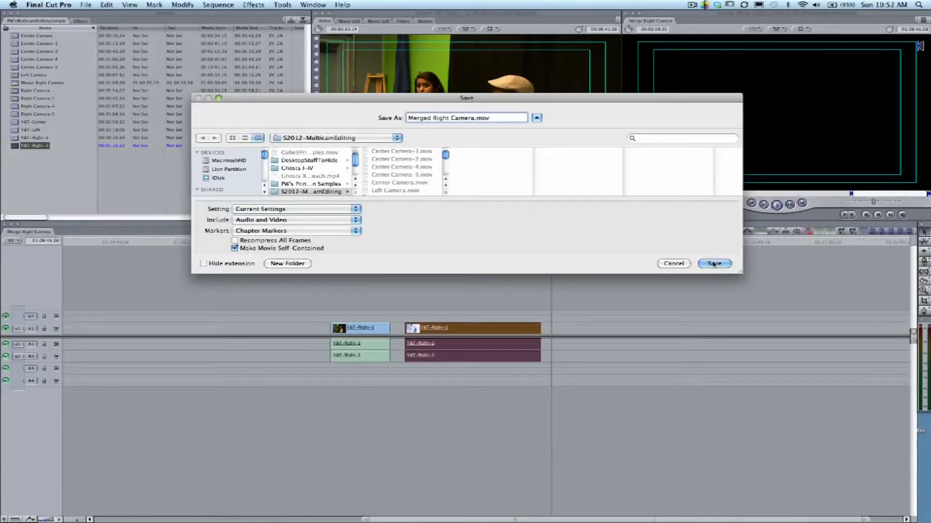
click(714, 263)
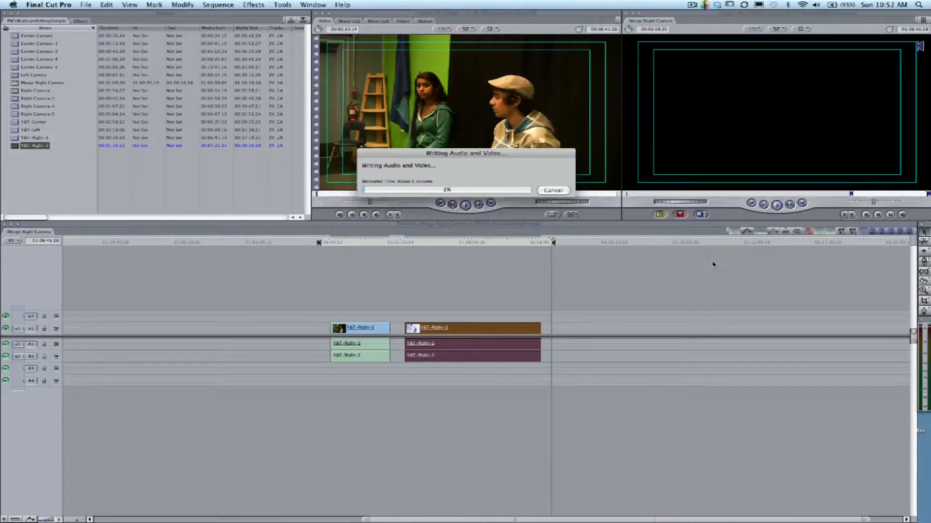
click(552, 190)
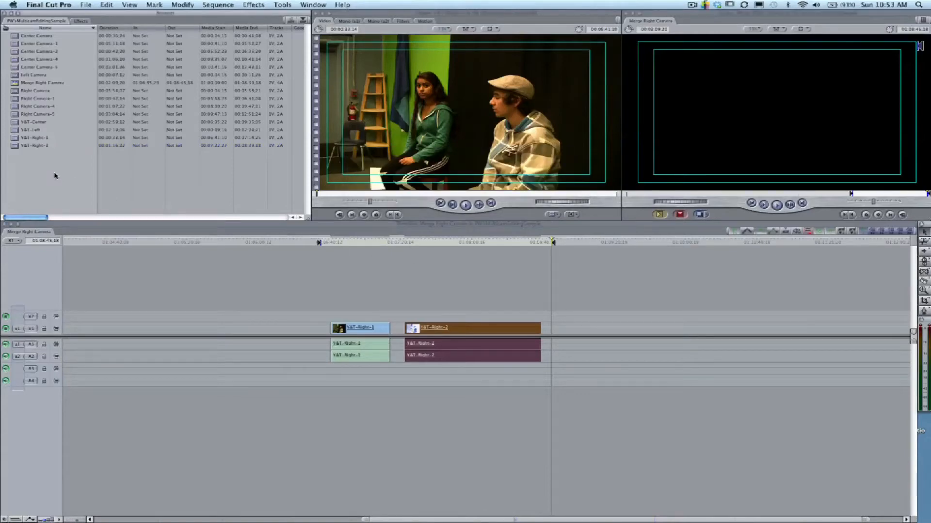
- Import Merged Right Camera.mov back into the browser via File > Import > Files
click(85, 5)
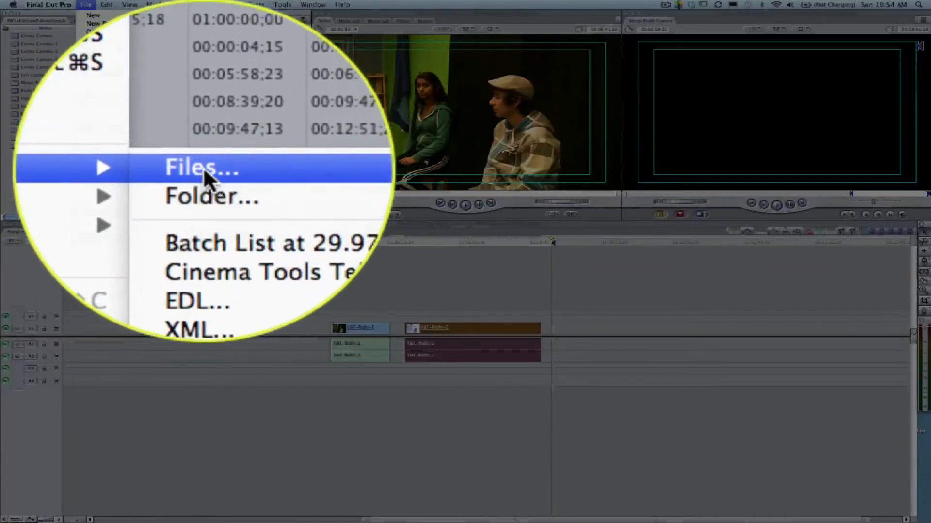
click(201, 168)
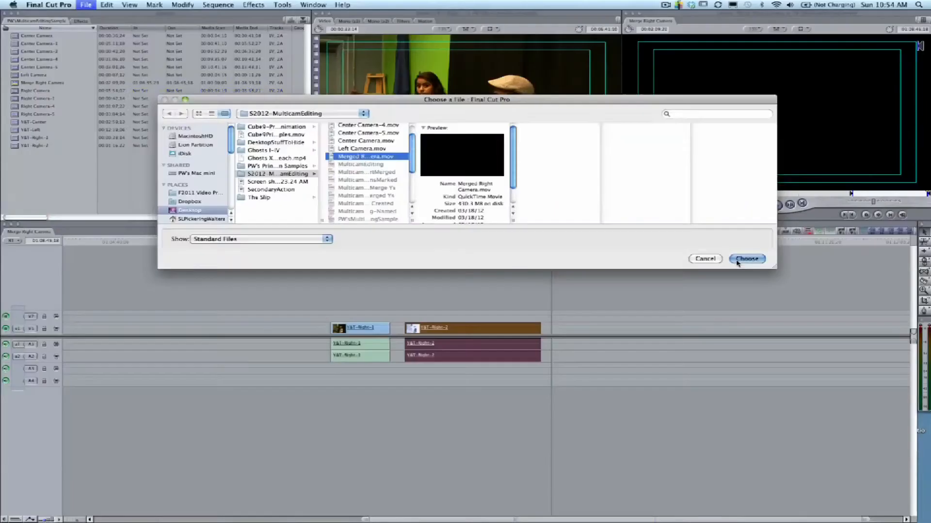
click(746, 259)
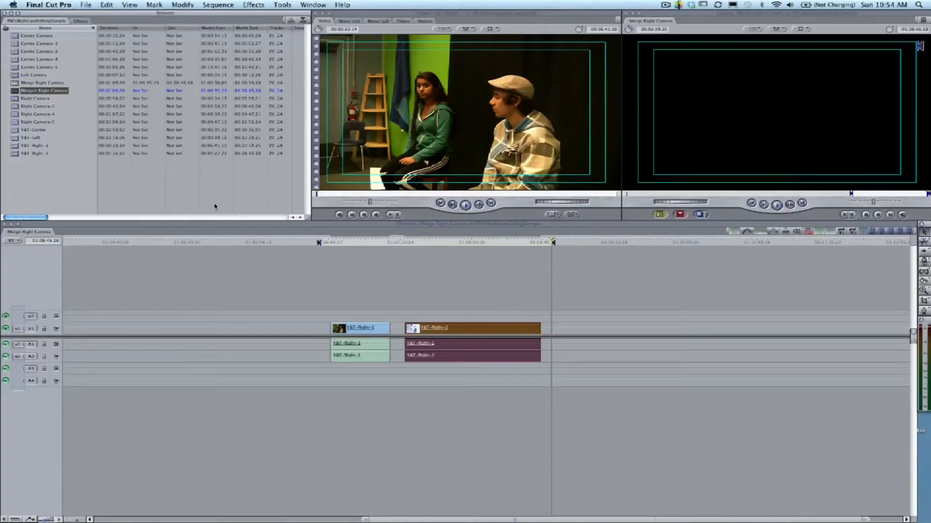
- Create a Don't Need bin for split pieces and file Y&T-Right-1 and Y&T-Right-2 into it
click(86, 5)
text(Don't N)
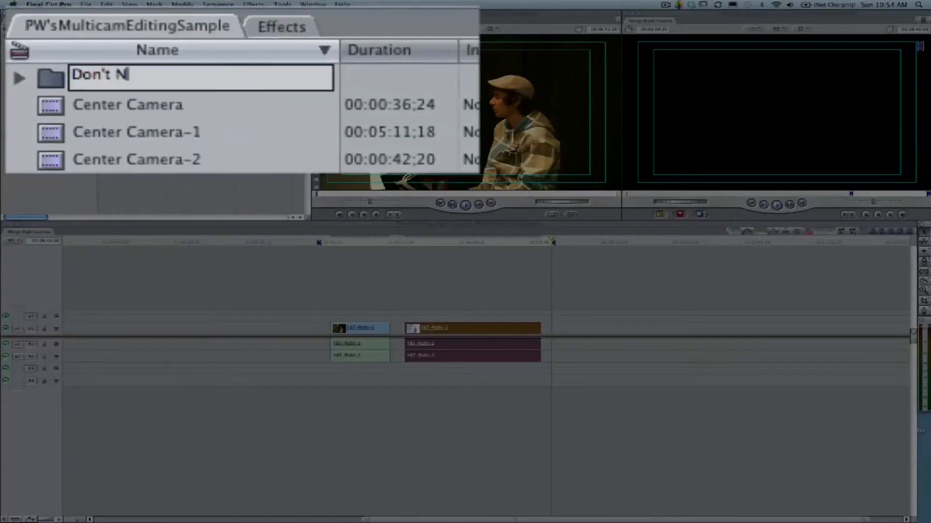
text(eed-)
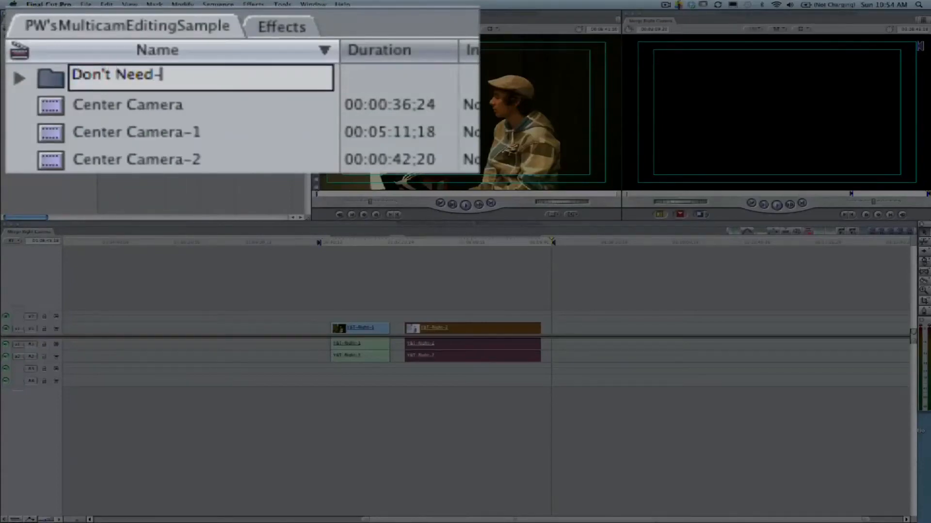
text(Split Pieces)
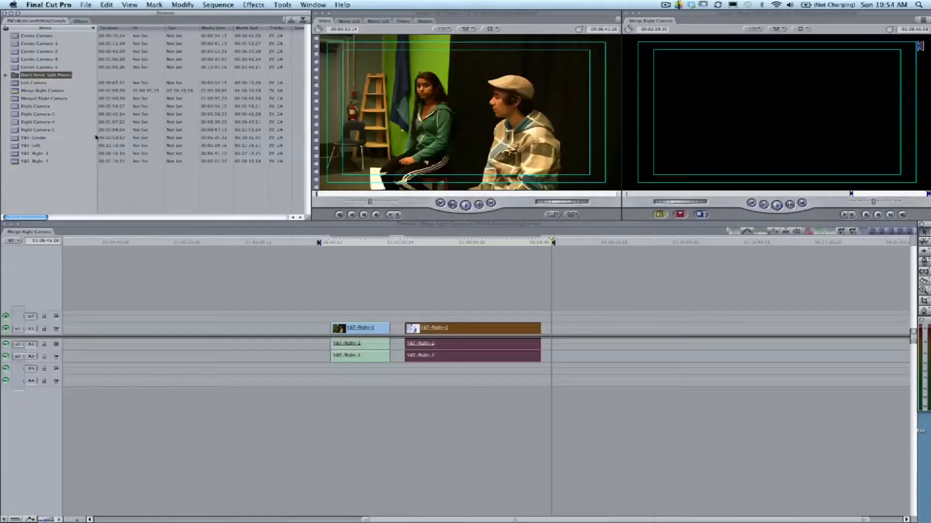
click(42, 90)
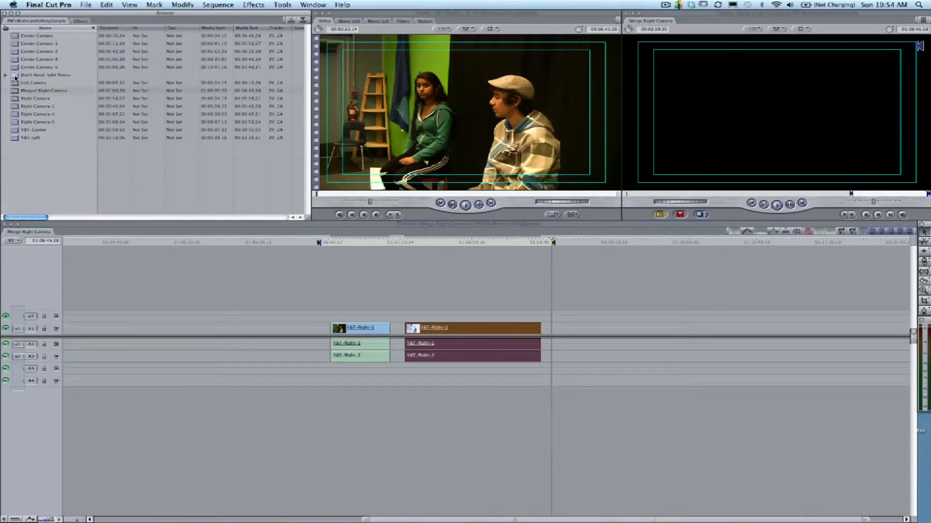
click(45, 75)
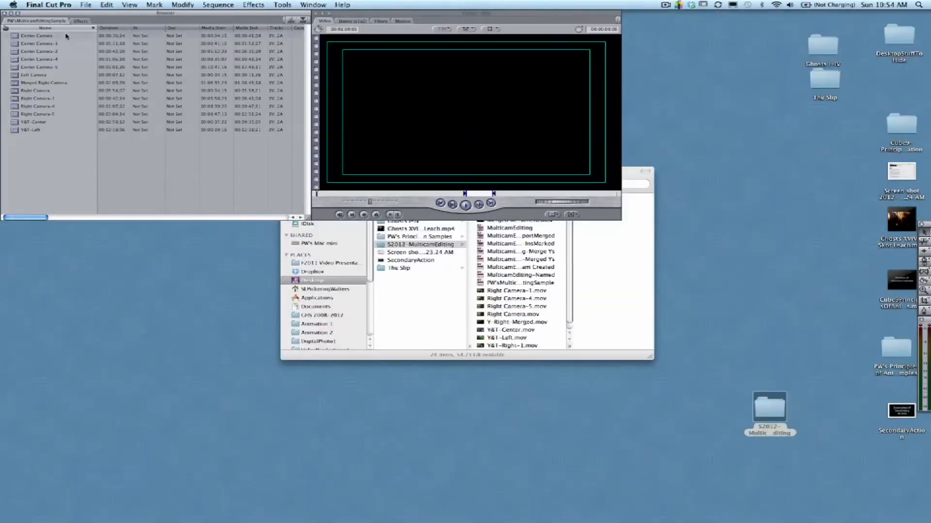
- Create a sequence named Multicam Edit Sample and open its empty timeline
click(85, 4)
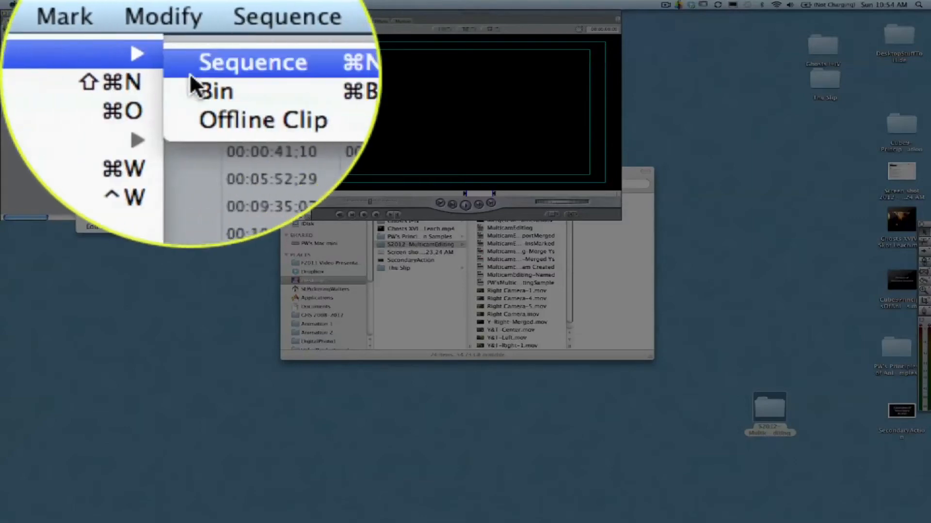
click(252, 61)
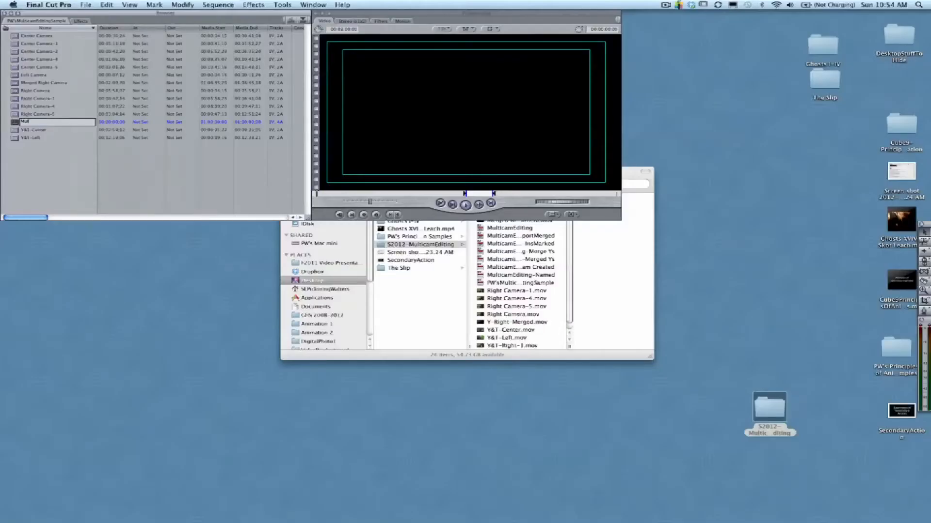
text(Multicam Edit Sample)
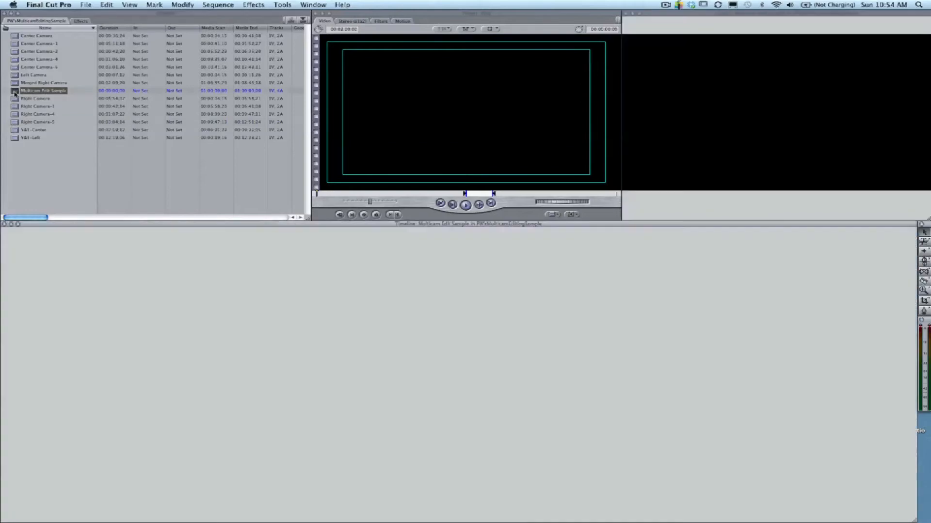
double_click(42, 91)
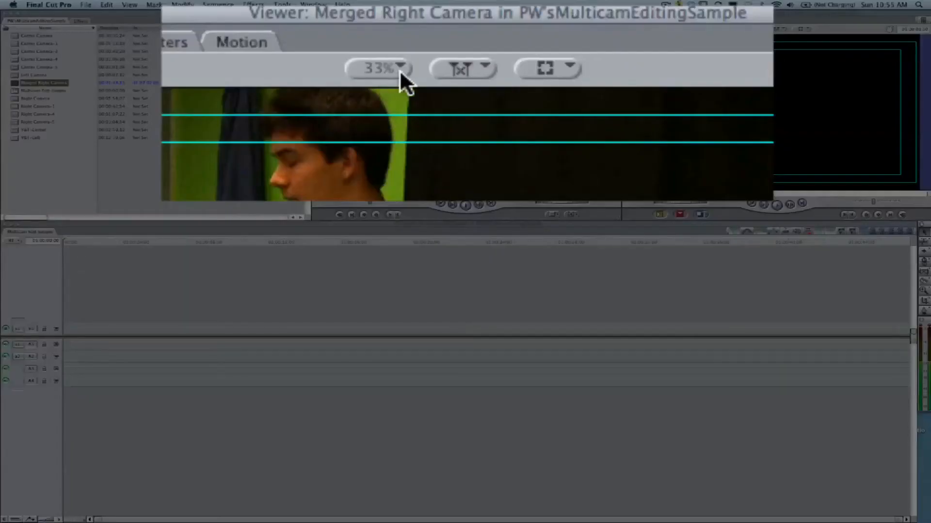
- Adjust the Viewer zoom on Merged Right Camera and mark its sync in point at 01:07:02;06
click(380, 68)
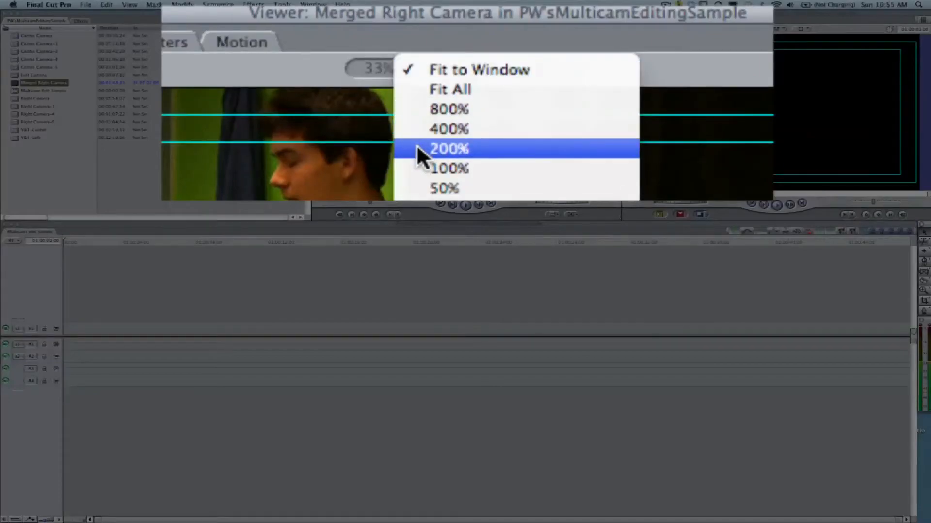
click(448, 148)
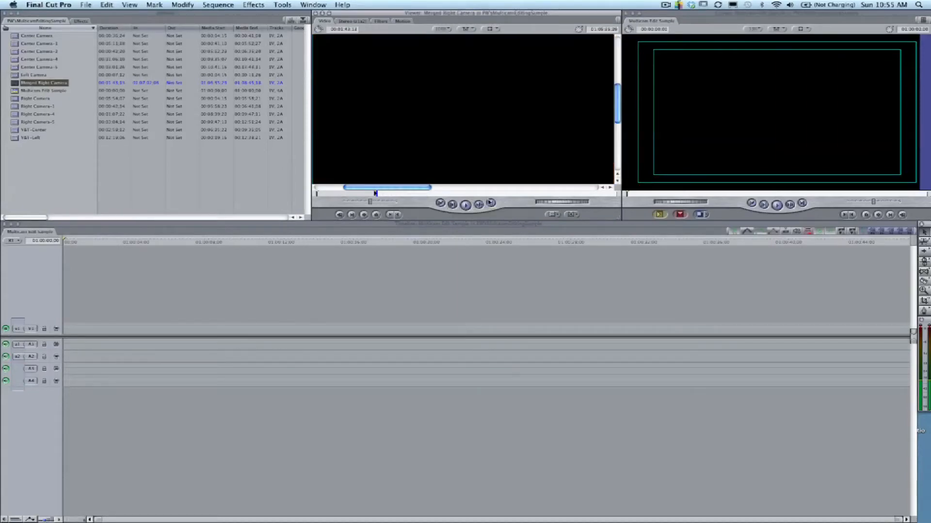
click(490, 203)
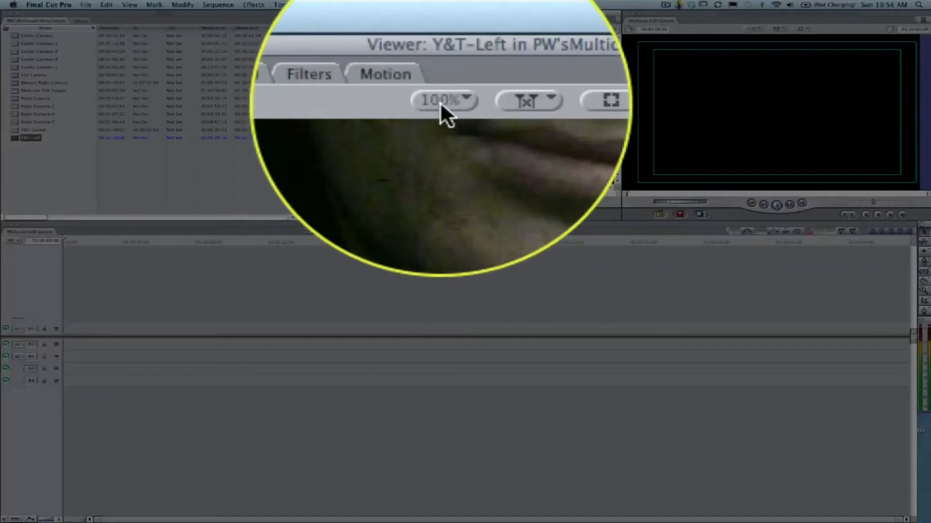
- Adjust the Viewer scale on Y&T-Left to locate its sync frame for the In point
click(442, 100)
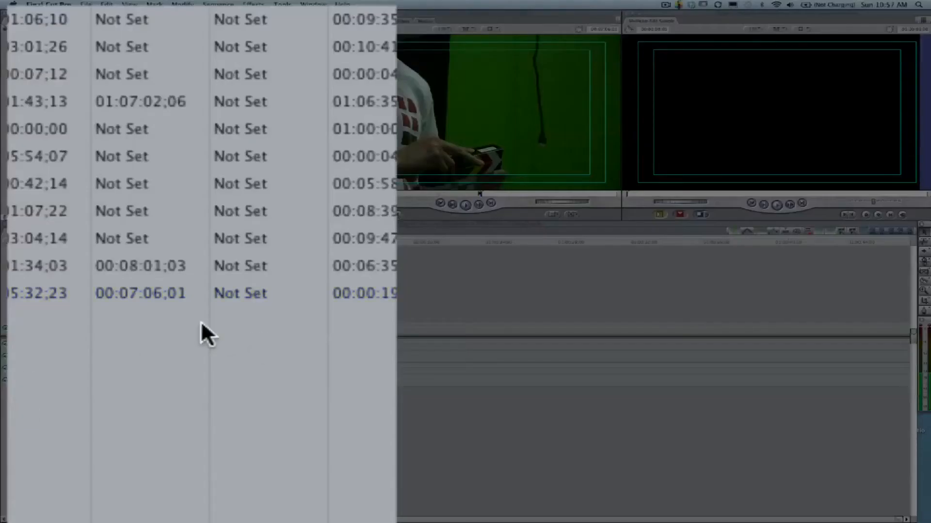
mouse_move(190, 226)
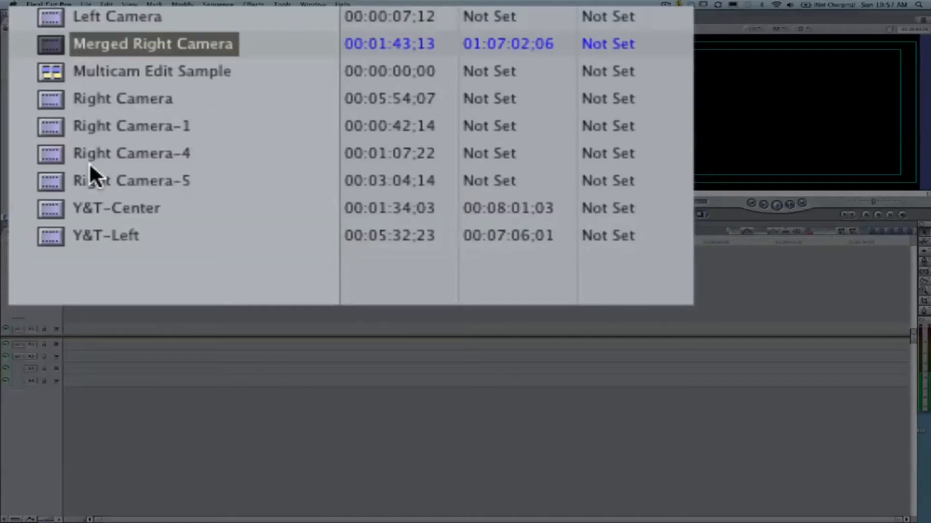
- Make Y&T-Center [1]-Multiclip 1 from the three selected clips, synchronized by In points
click(117, 207)
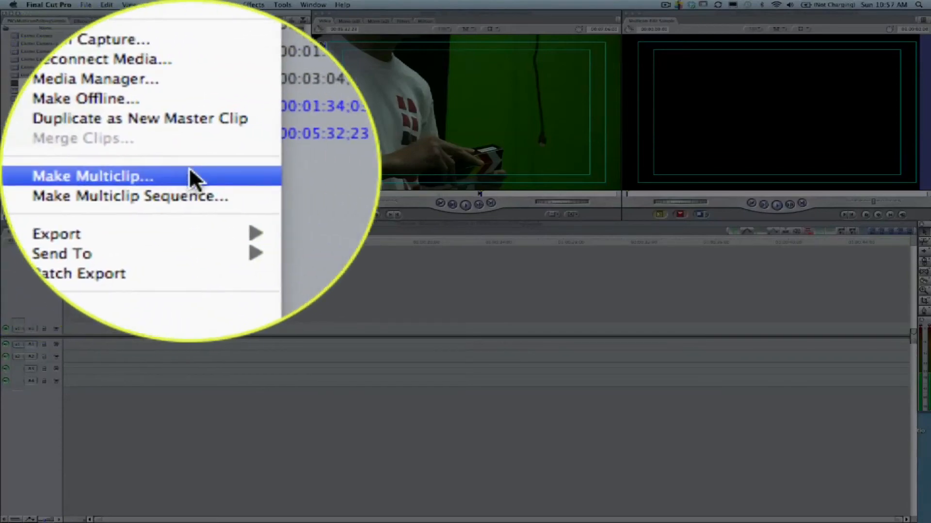
click(91, 175)
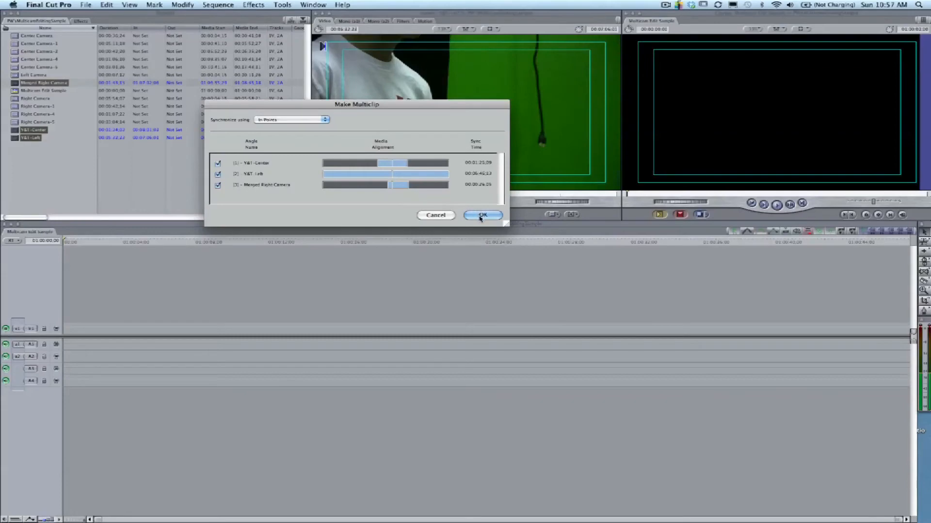
click(482, 215)
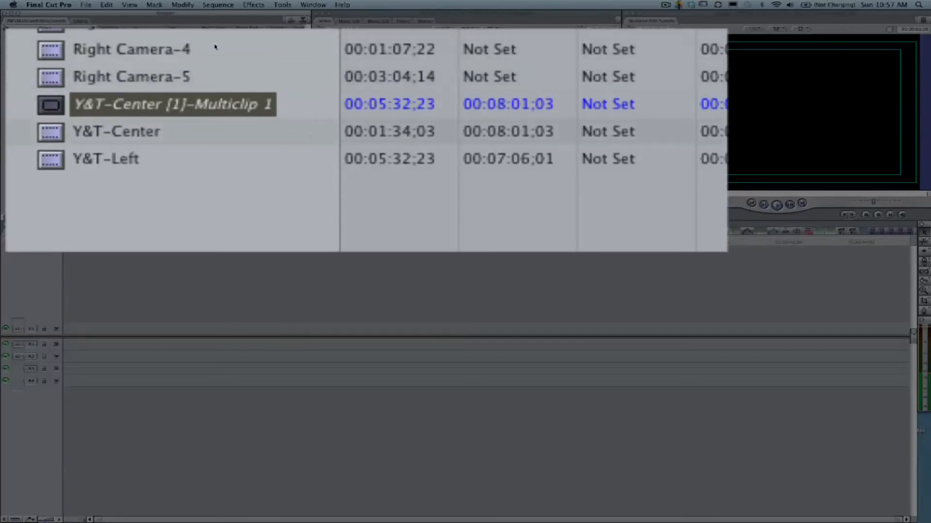
click(183, 5)
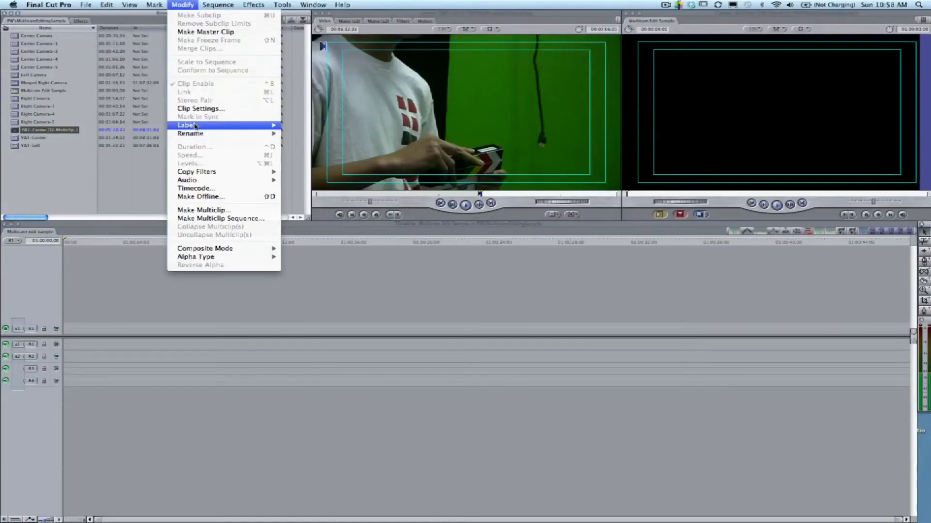
mouse_move(201, 210)
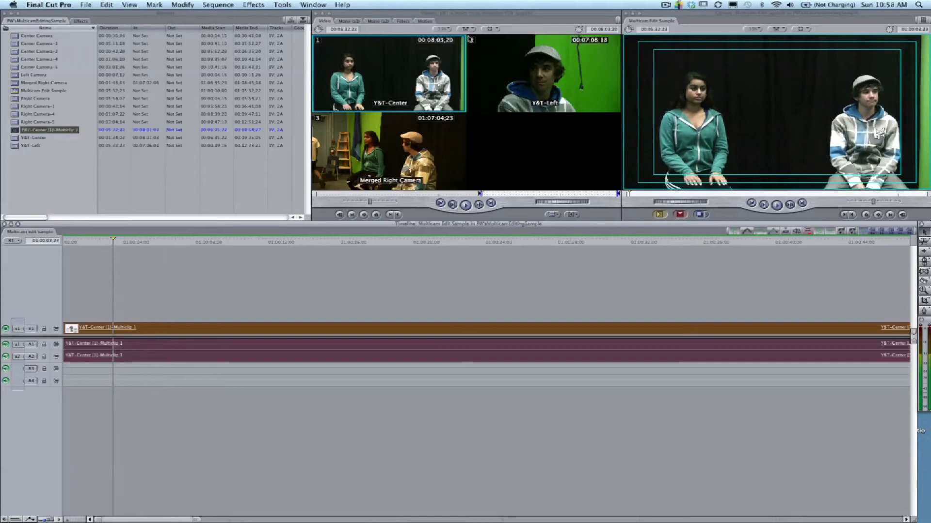
mouse_move(467, 126)
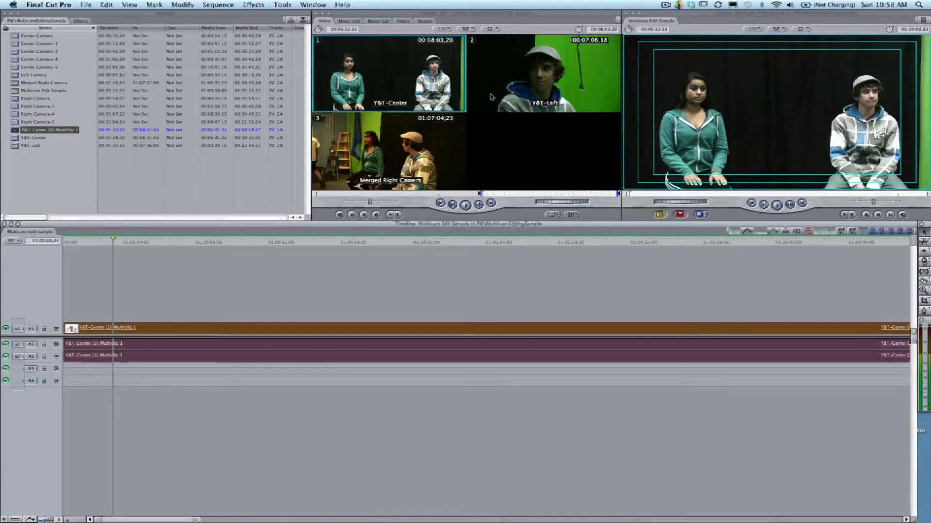
- Switch to Y&T-Left, set Playhead Sync to Open and limit angle switches to Video only
click(542, 71)
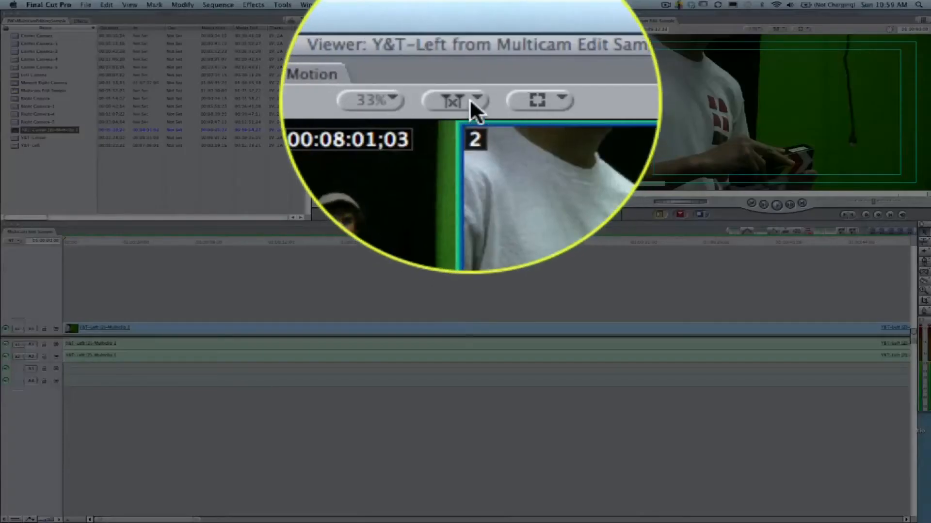
click(475, 101)
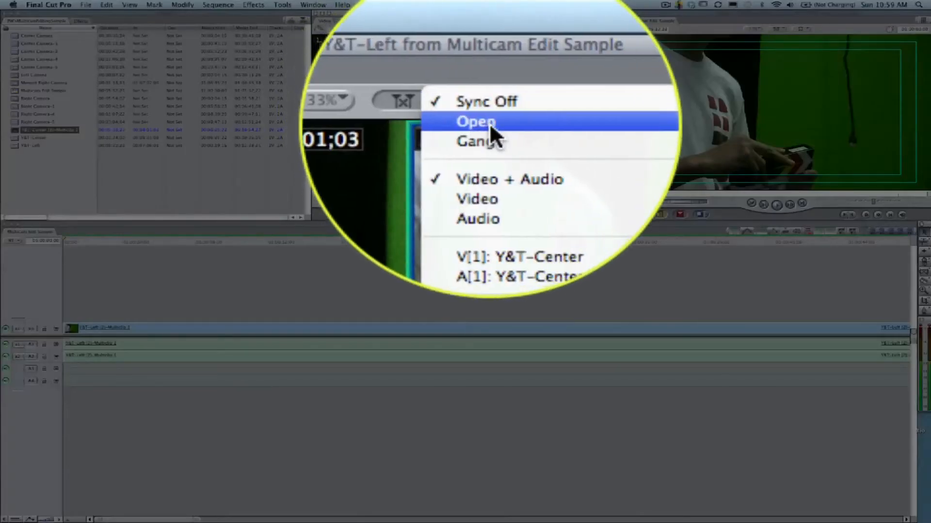
click(476, 122)
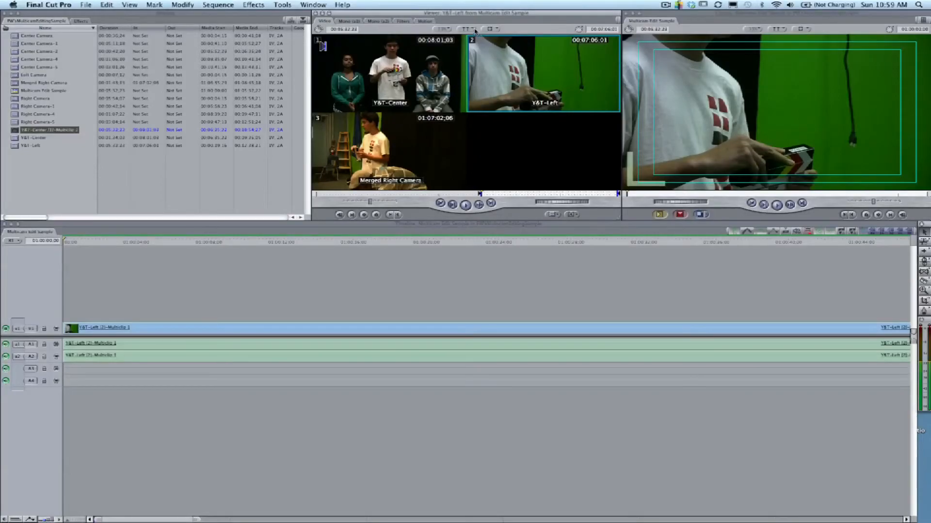
click(478, 28)
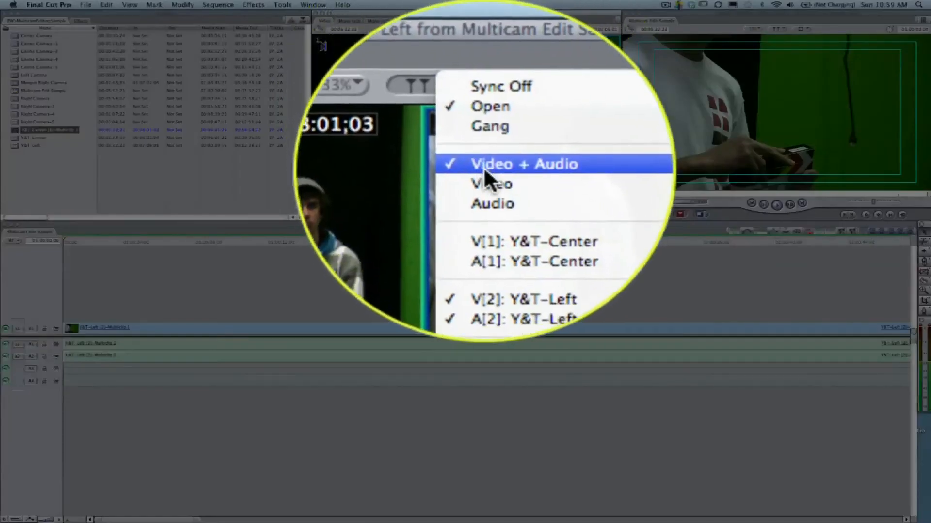
mouse_move(499, 178)
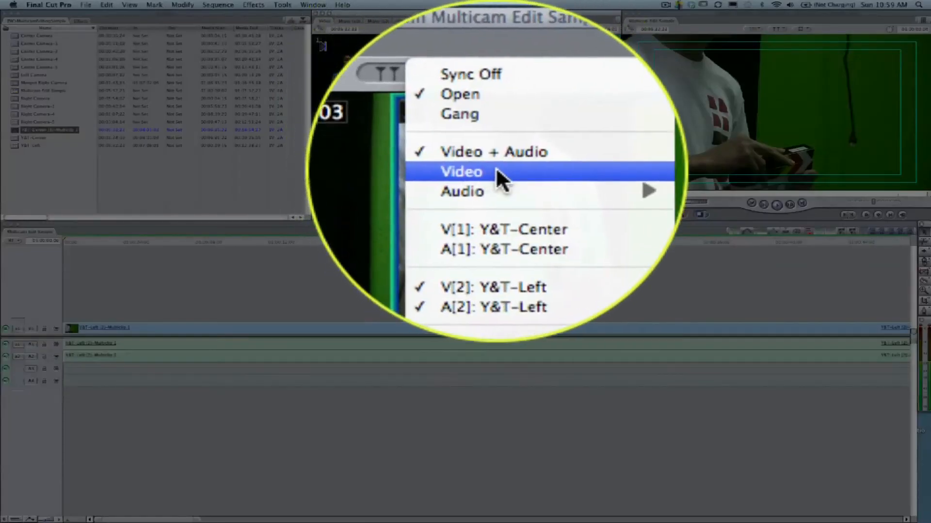
click(462, 172)
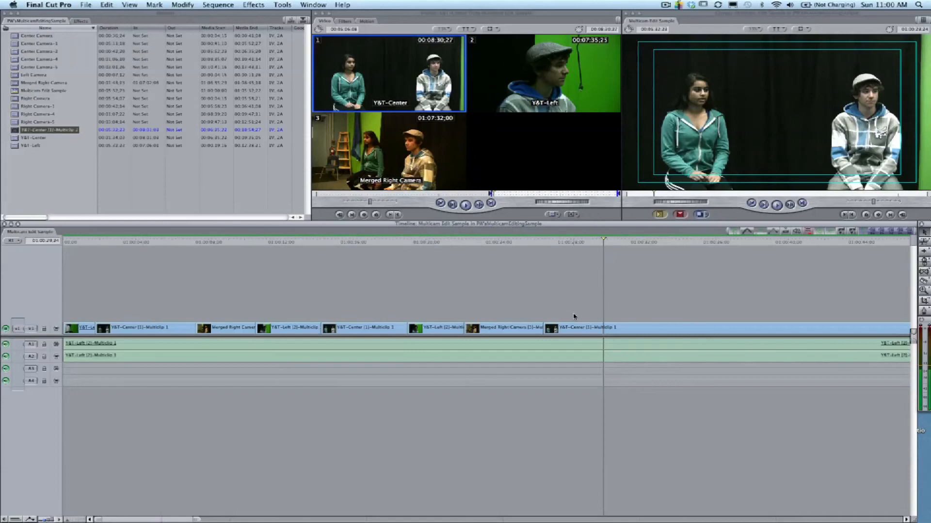
mouse_move(101, 363)
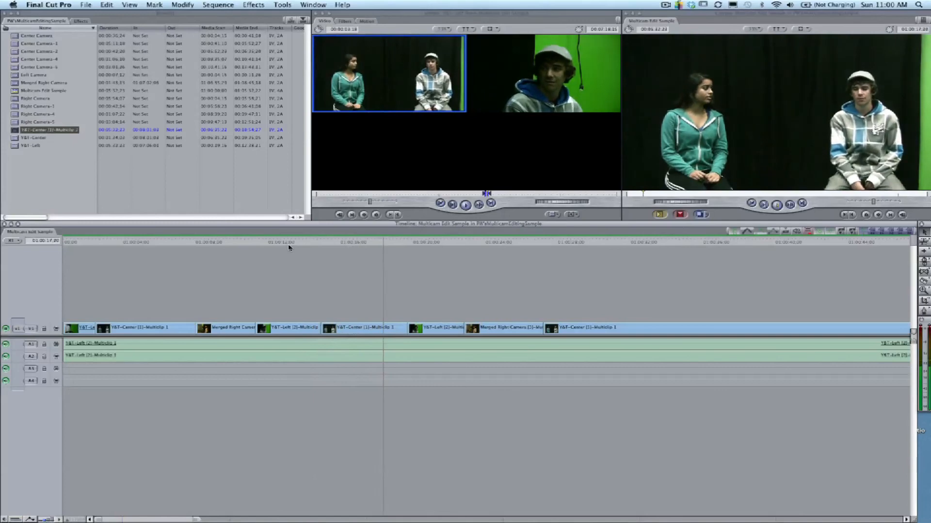
- Return near the sequence start and bring up collapse options for the mid-sequence Y&T-Center piece
click(401, 241)
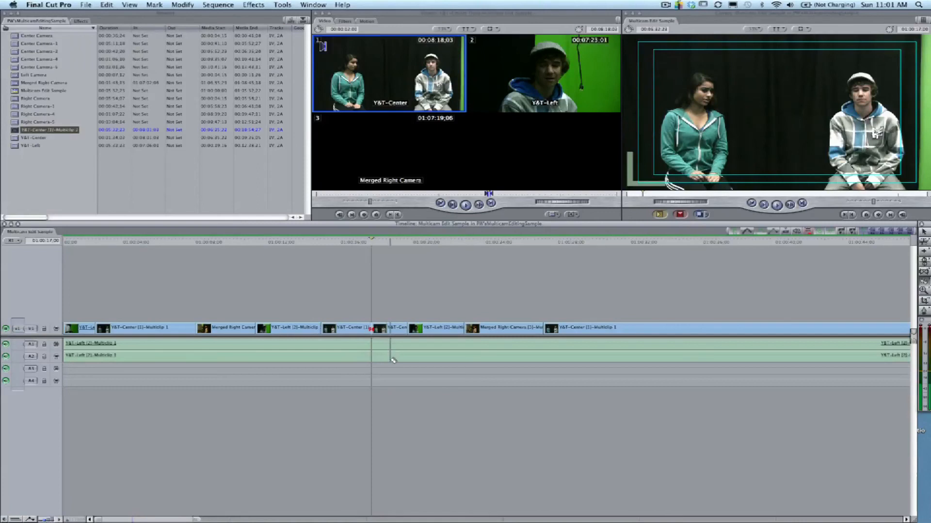
mouse_move(632, 269)
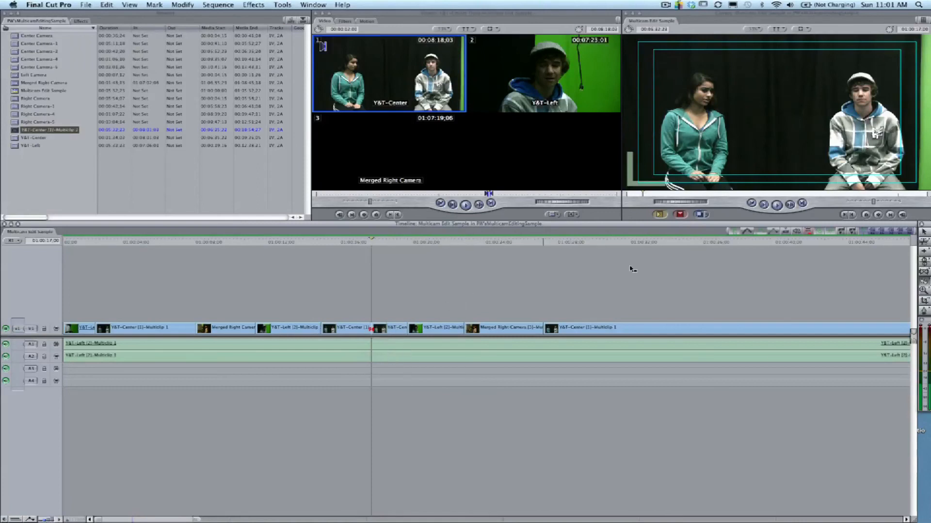
mouse_move(506, 347)
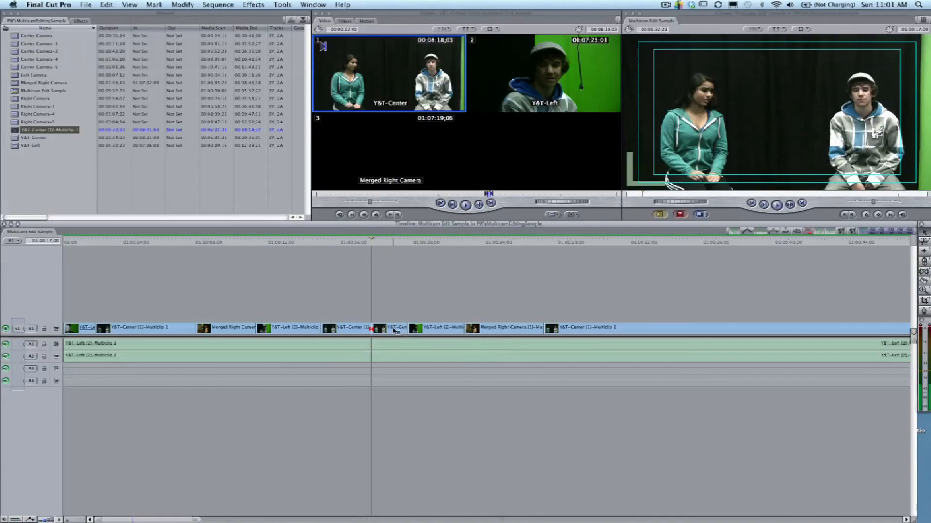
right_click(392, 329)
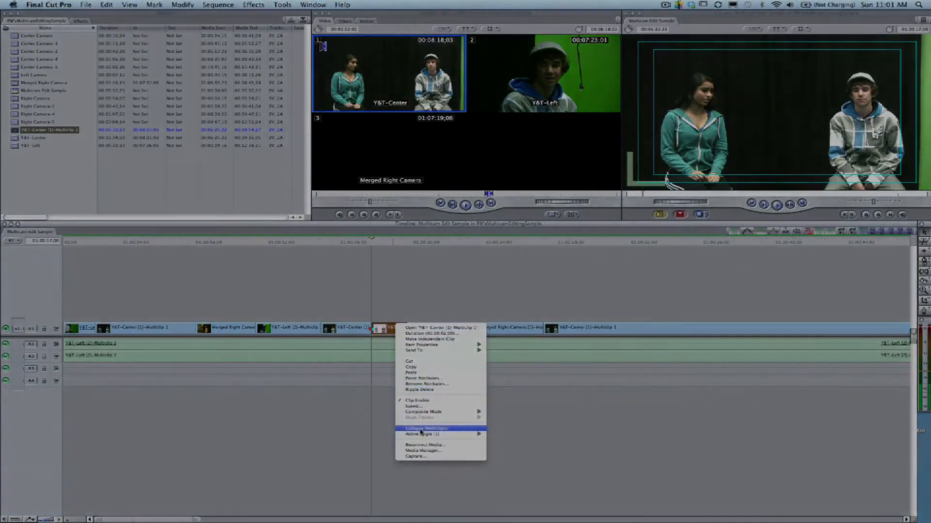